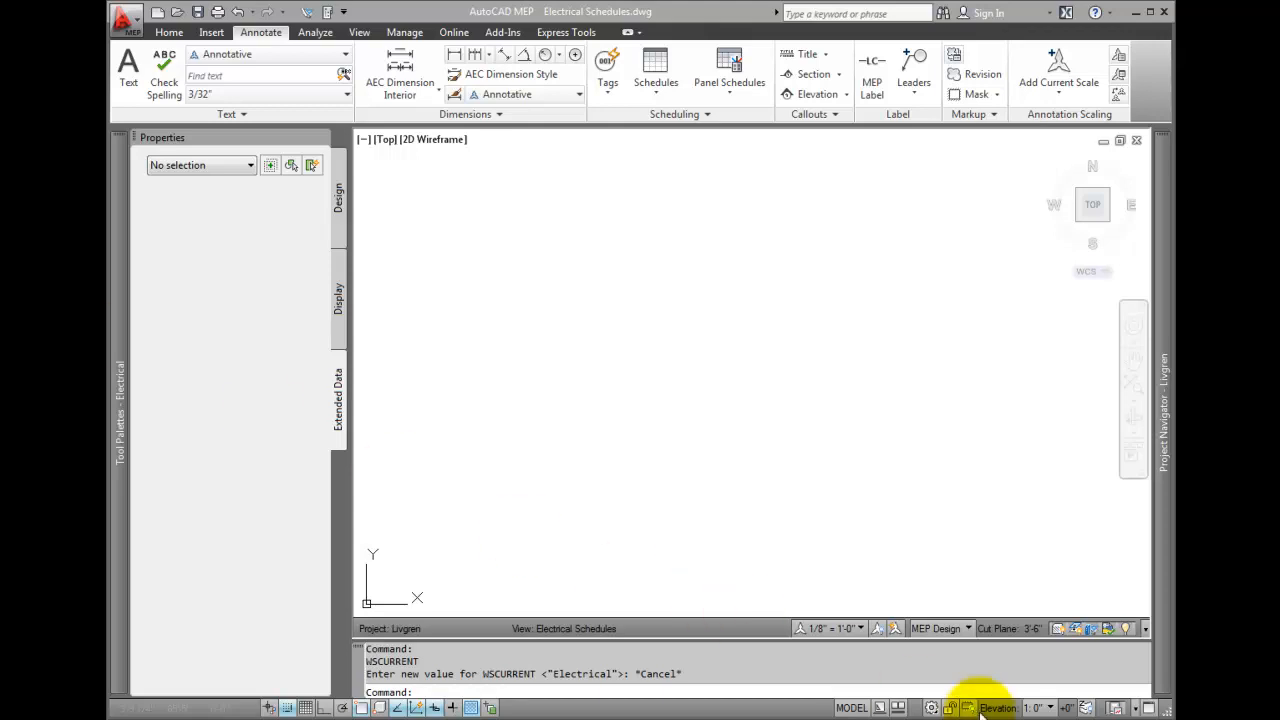
mouse_move(932, 708)
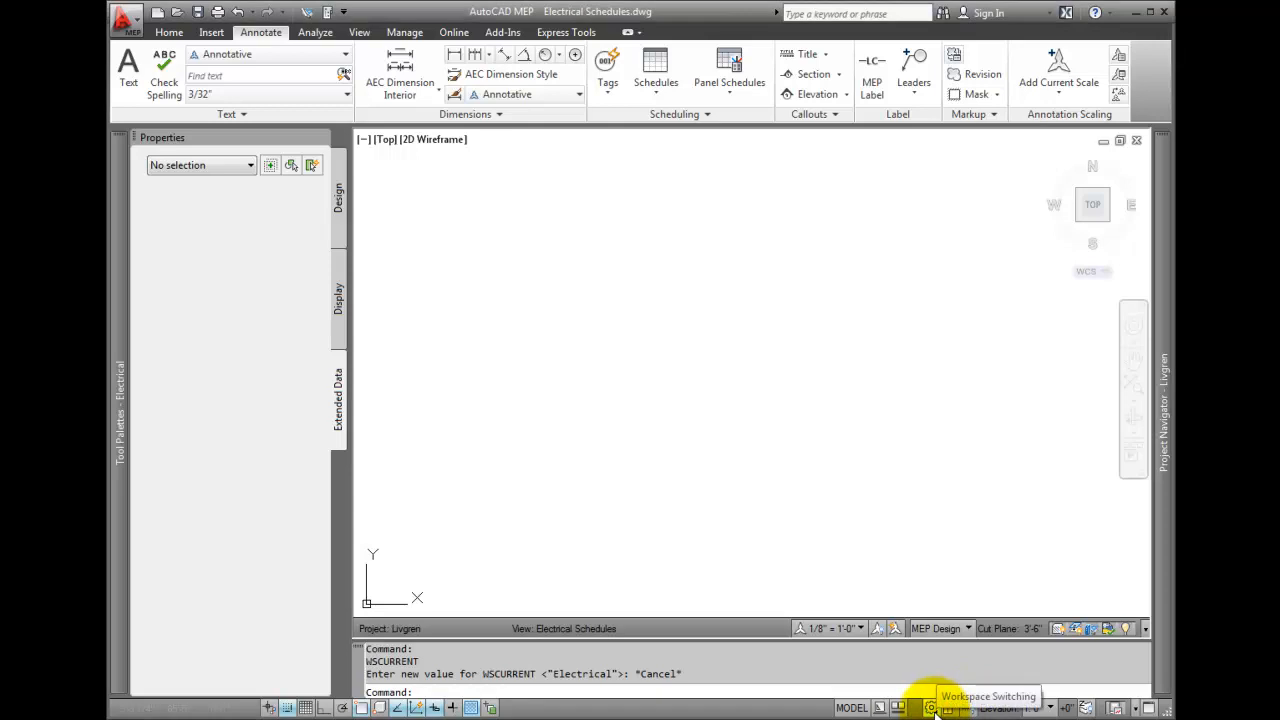
Step: Set Chapter 8\Livgren\Reference\Livgren.epd as the electrical project database in Electrical preferences
click(932, 707)
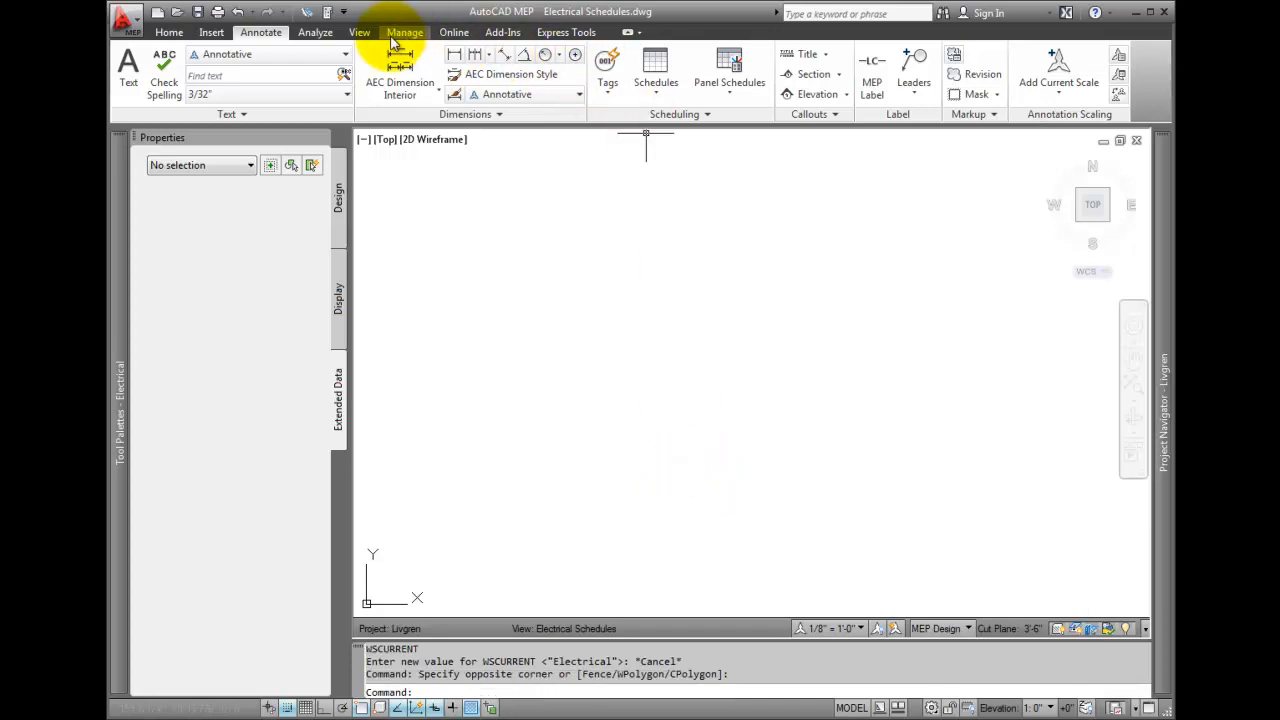
click(405, 32)
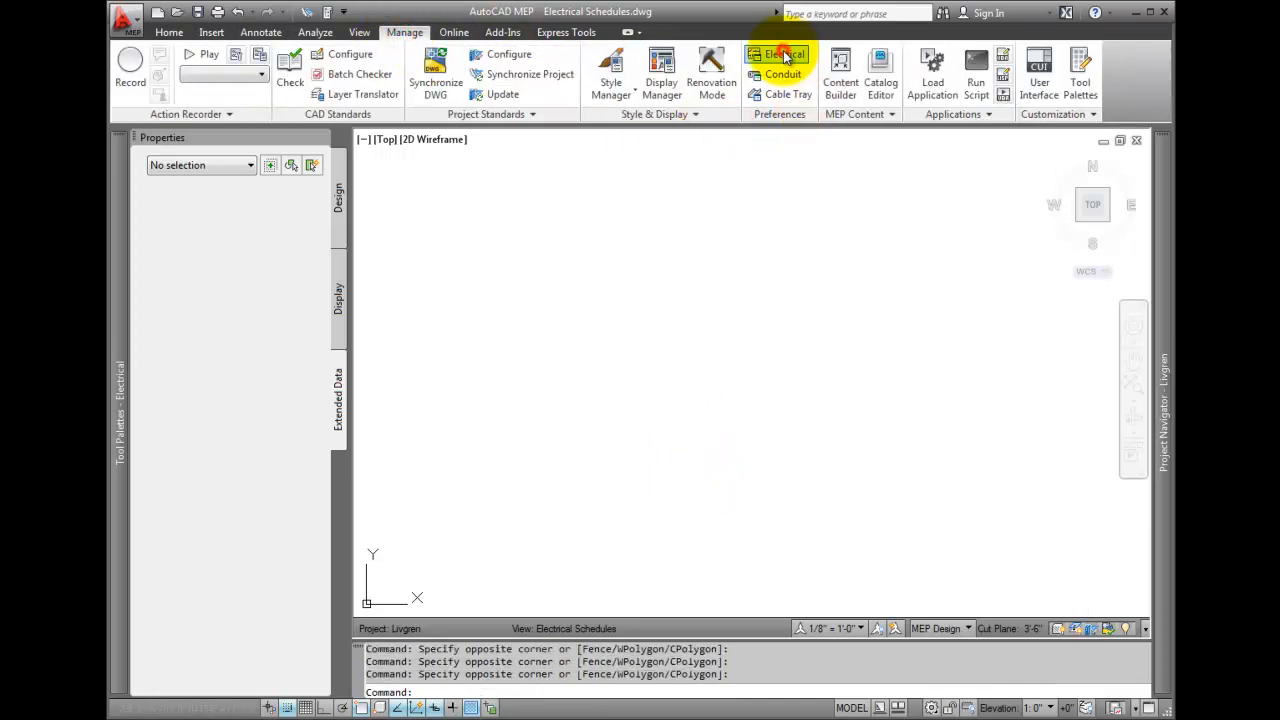
click(783, 55)
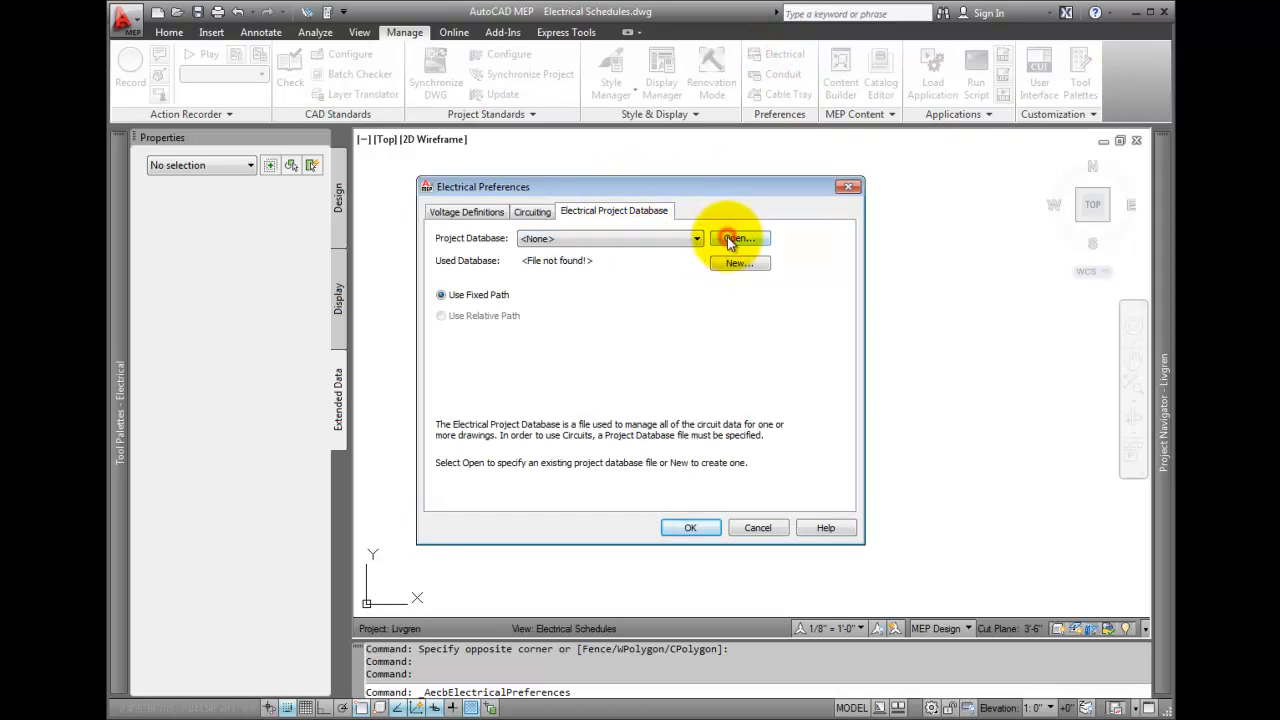
click(737, 238)
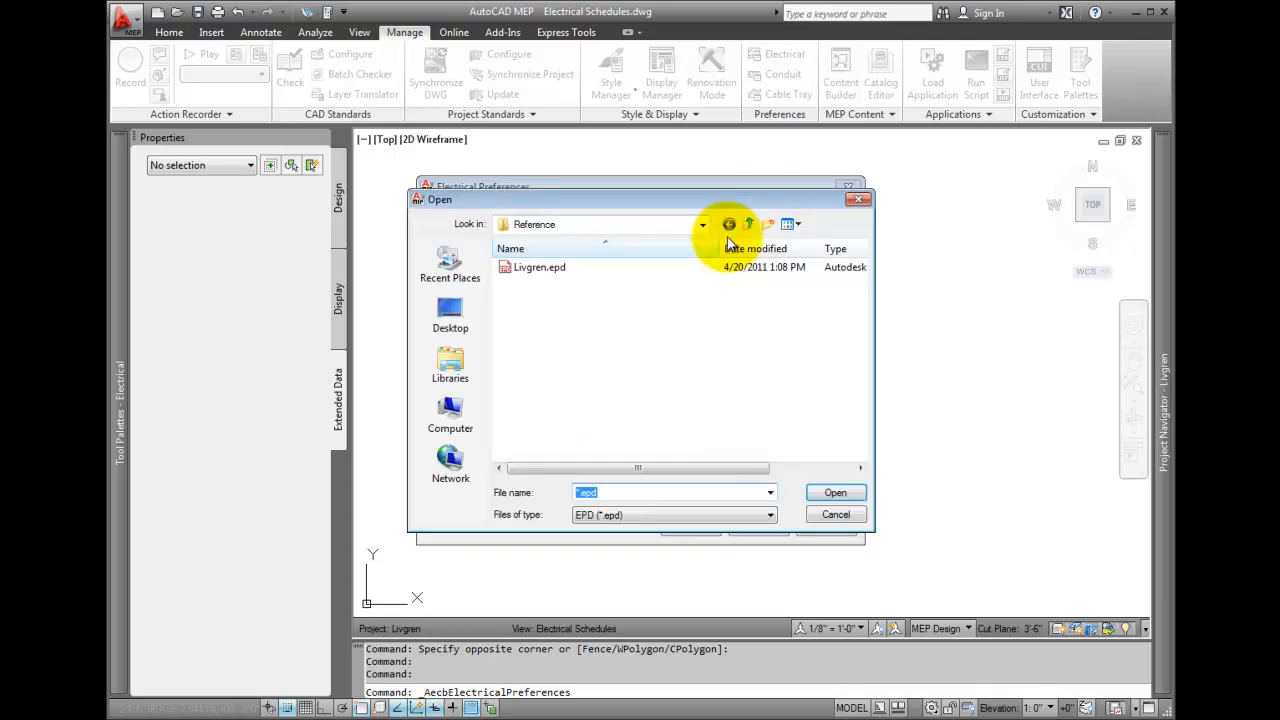
click(703, 224)
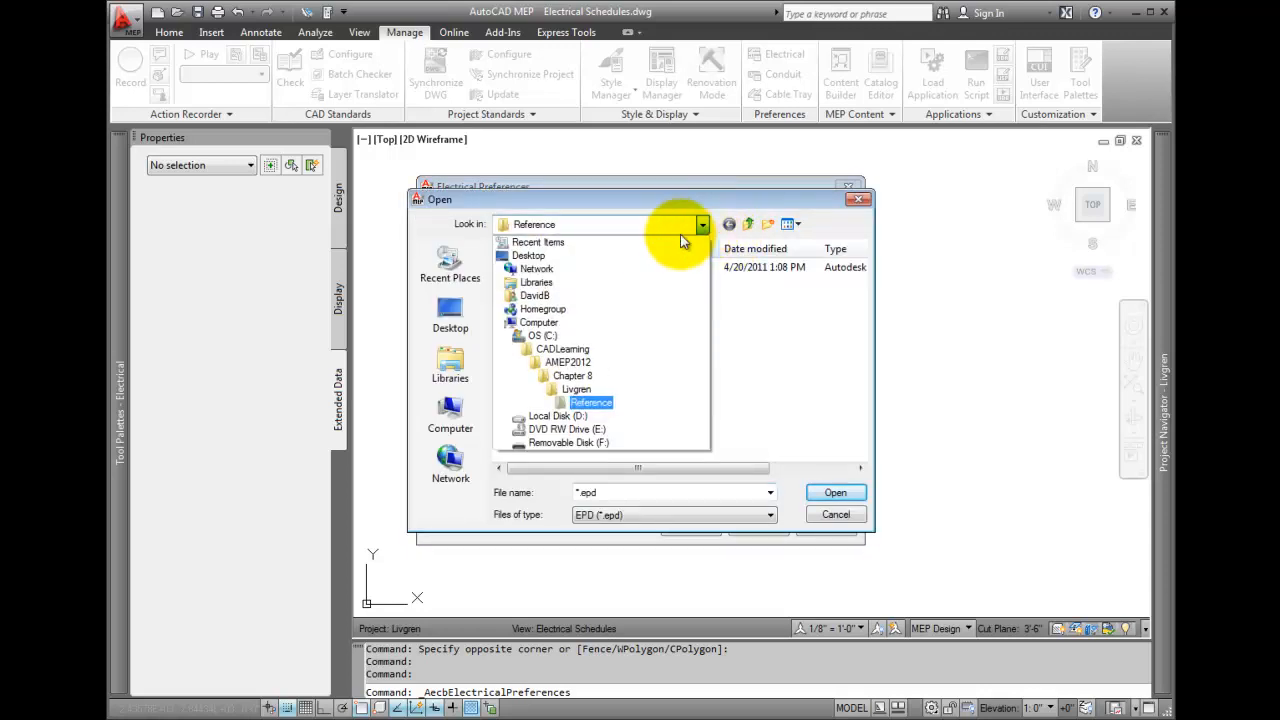
click(576, 389)
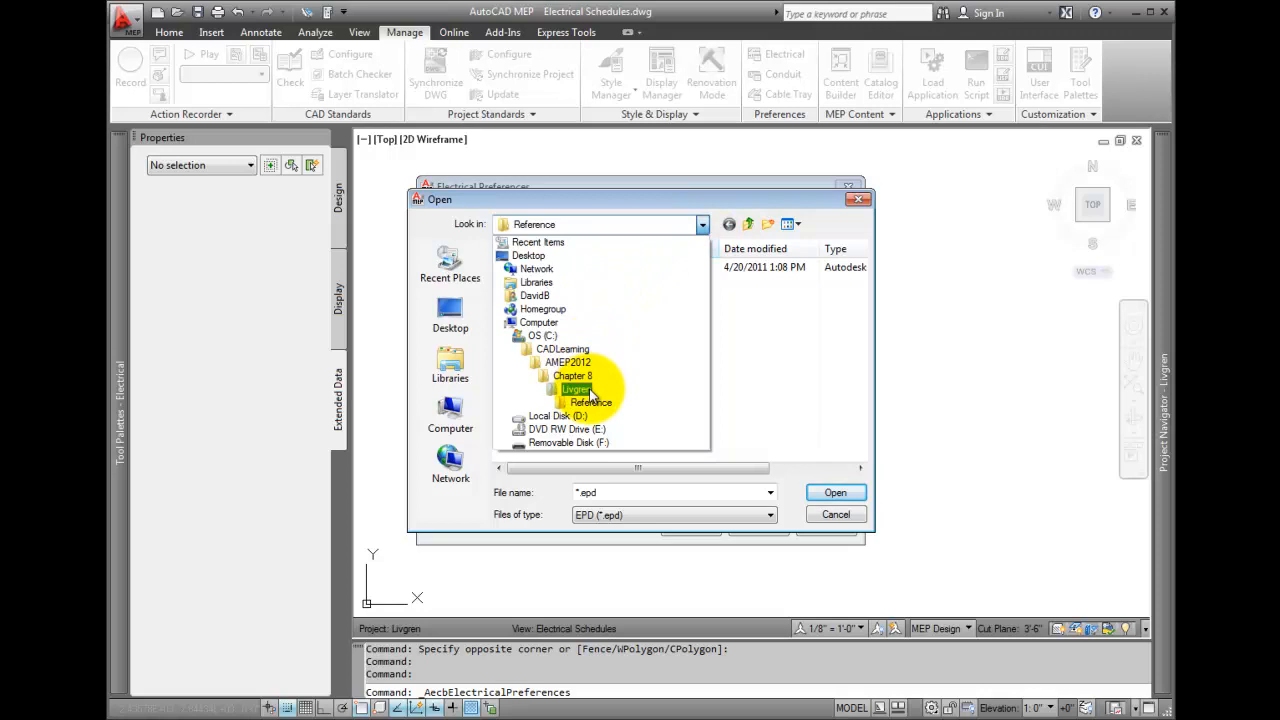
click(572, 375)
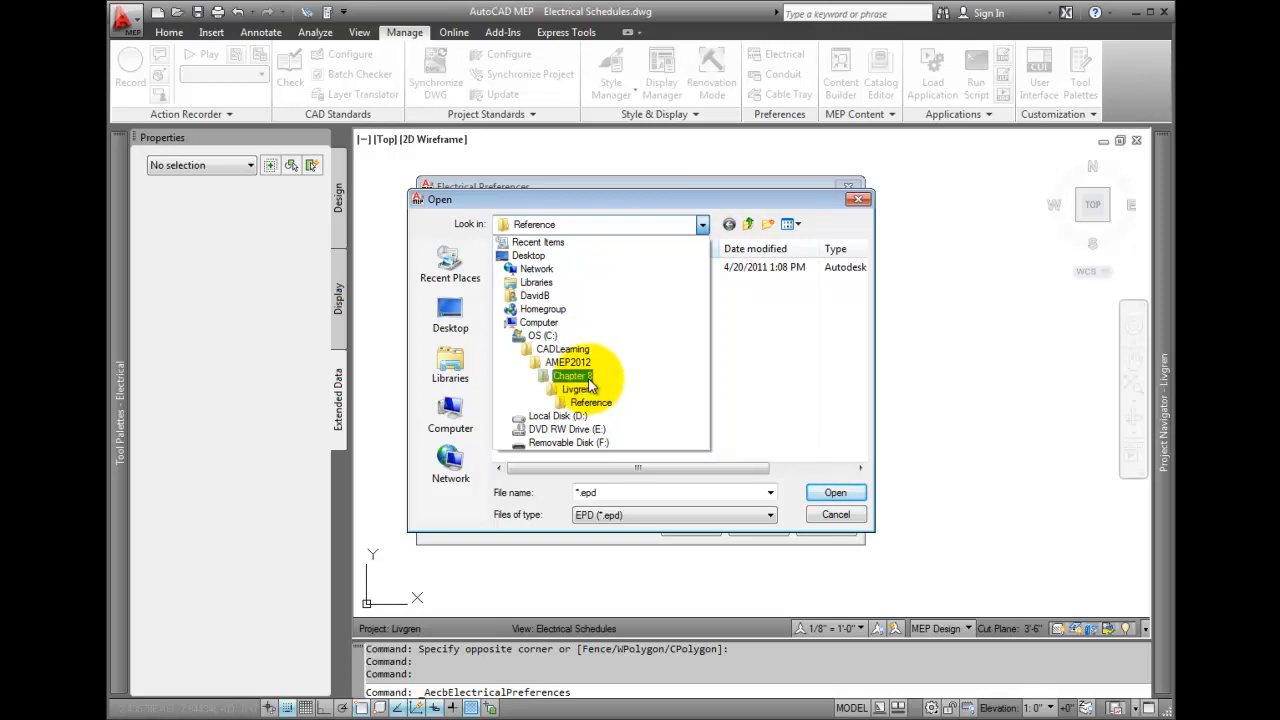
click(590, 402)
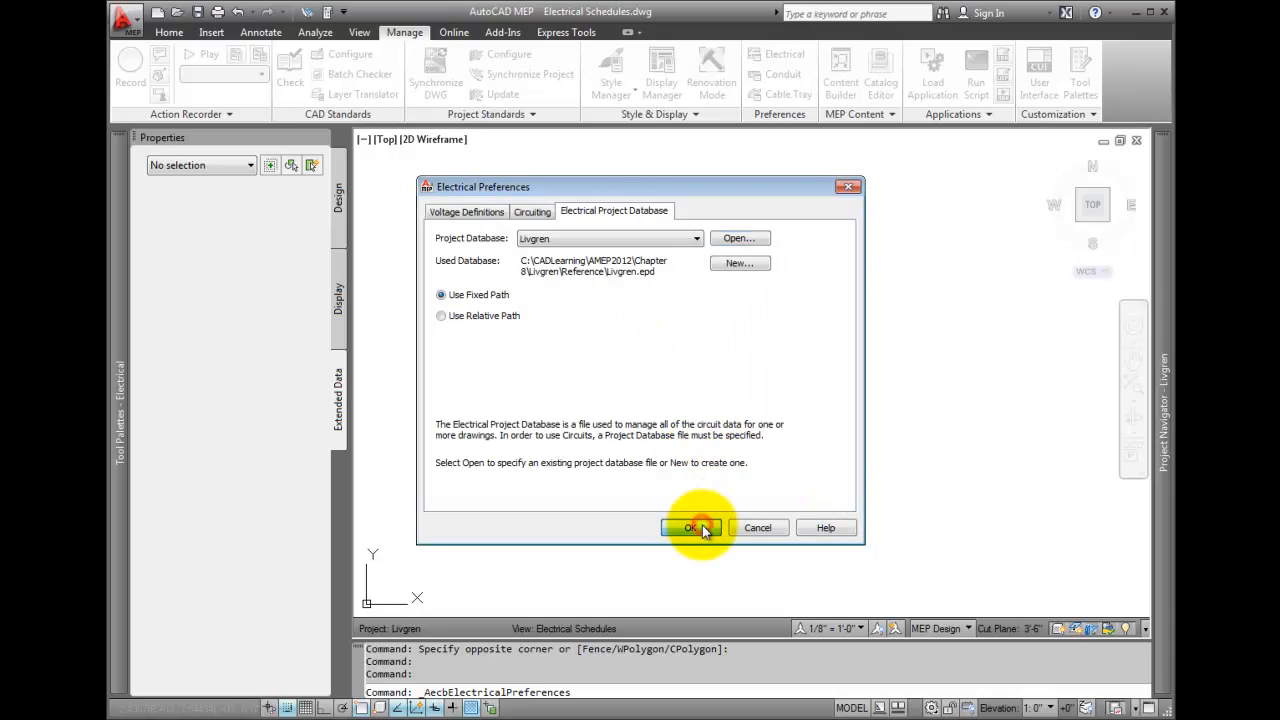
click(690, 527)
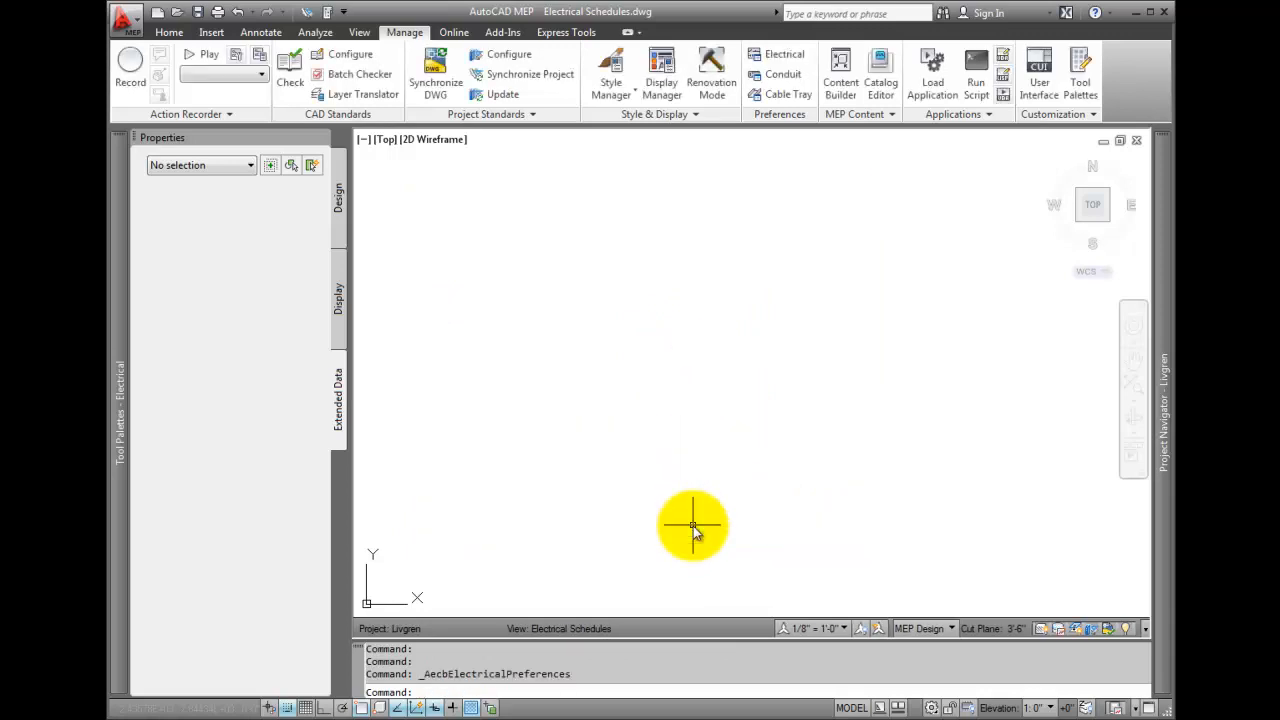
Step: Open Circuit Manager and expand the MDP panel to reach LP-1's Power and Lighting circuits
click(315, 32)
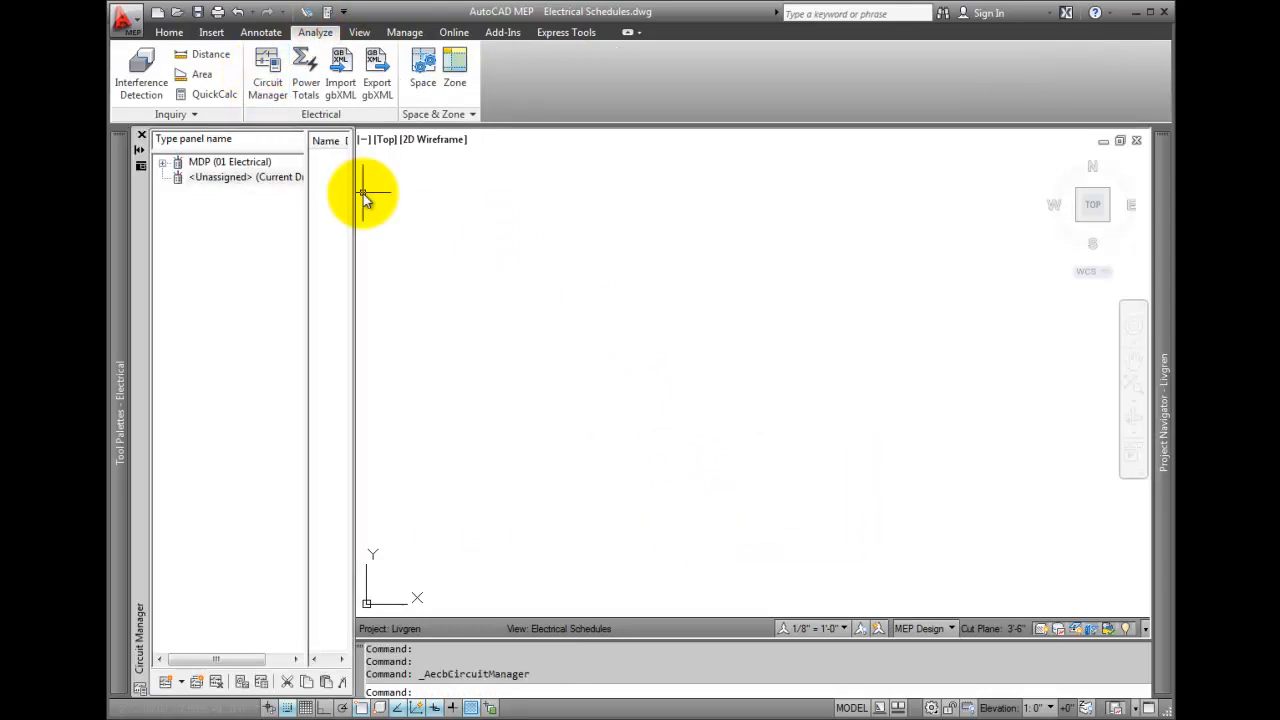
mouse_move(352, 235)
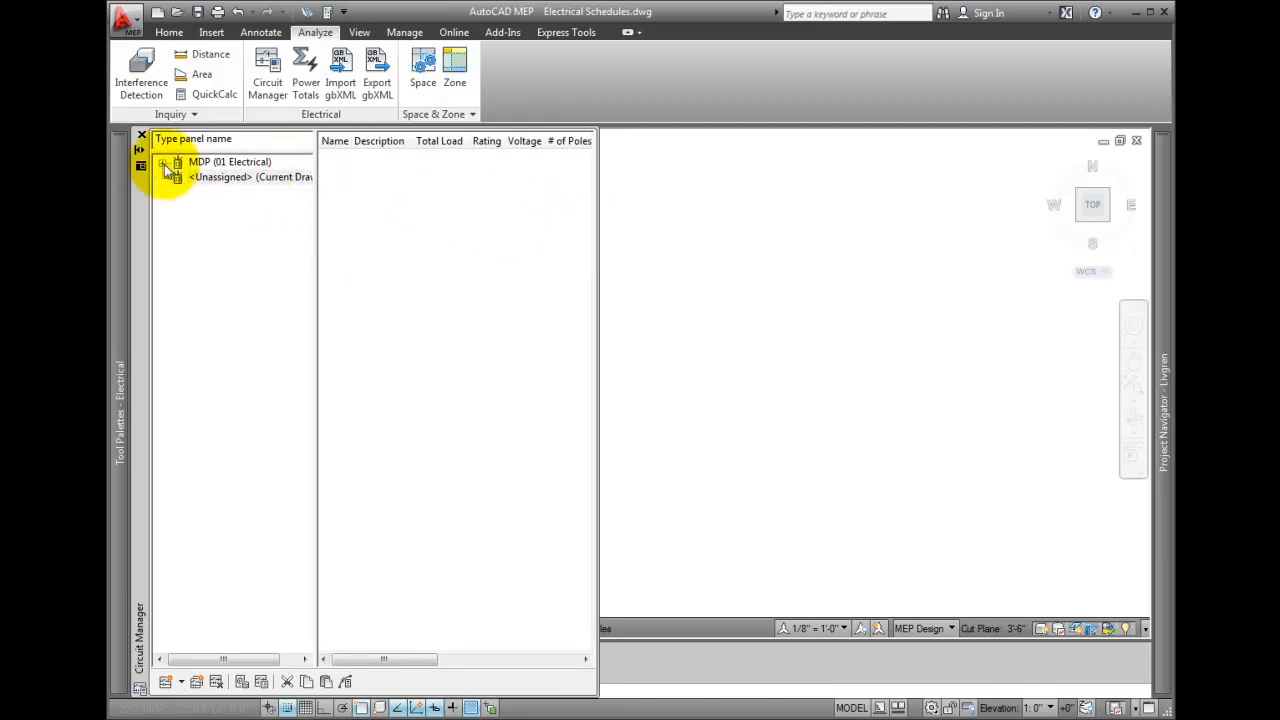
click(166, 162)
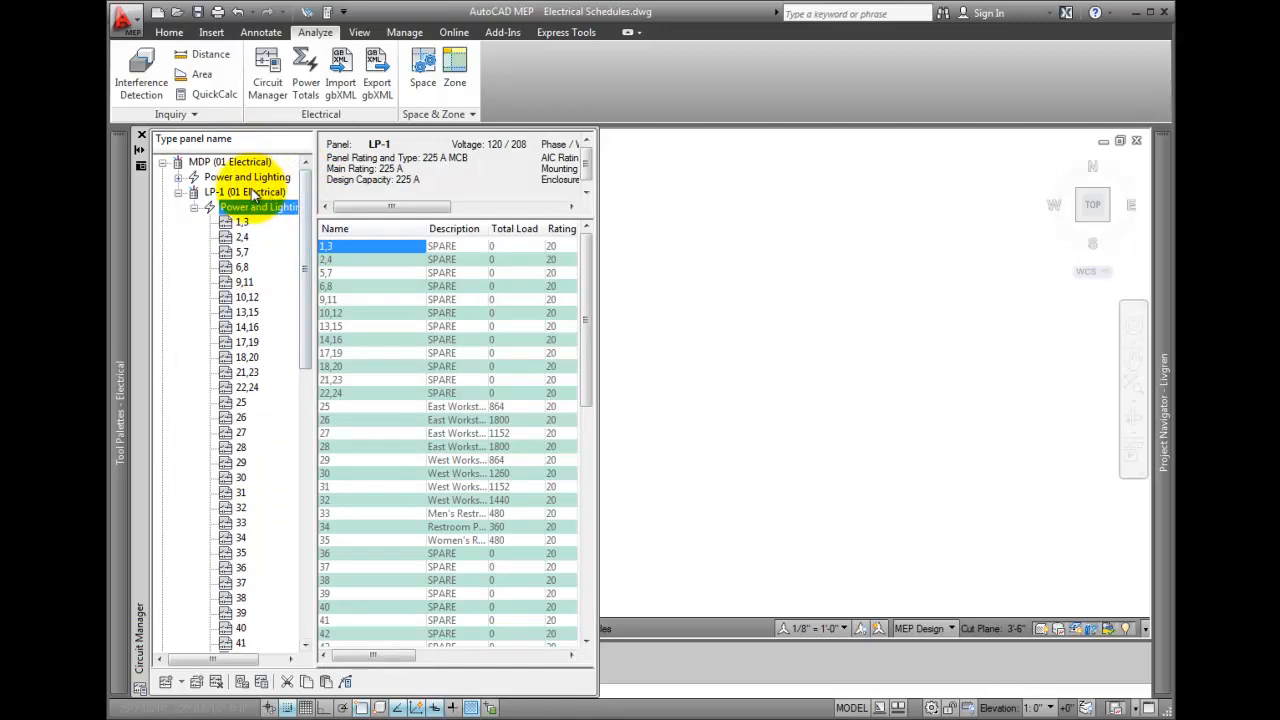
Step: Start an Insert Panel Schedule for LP-1 and list the panel schedule style locations
right_click(258, 207)
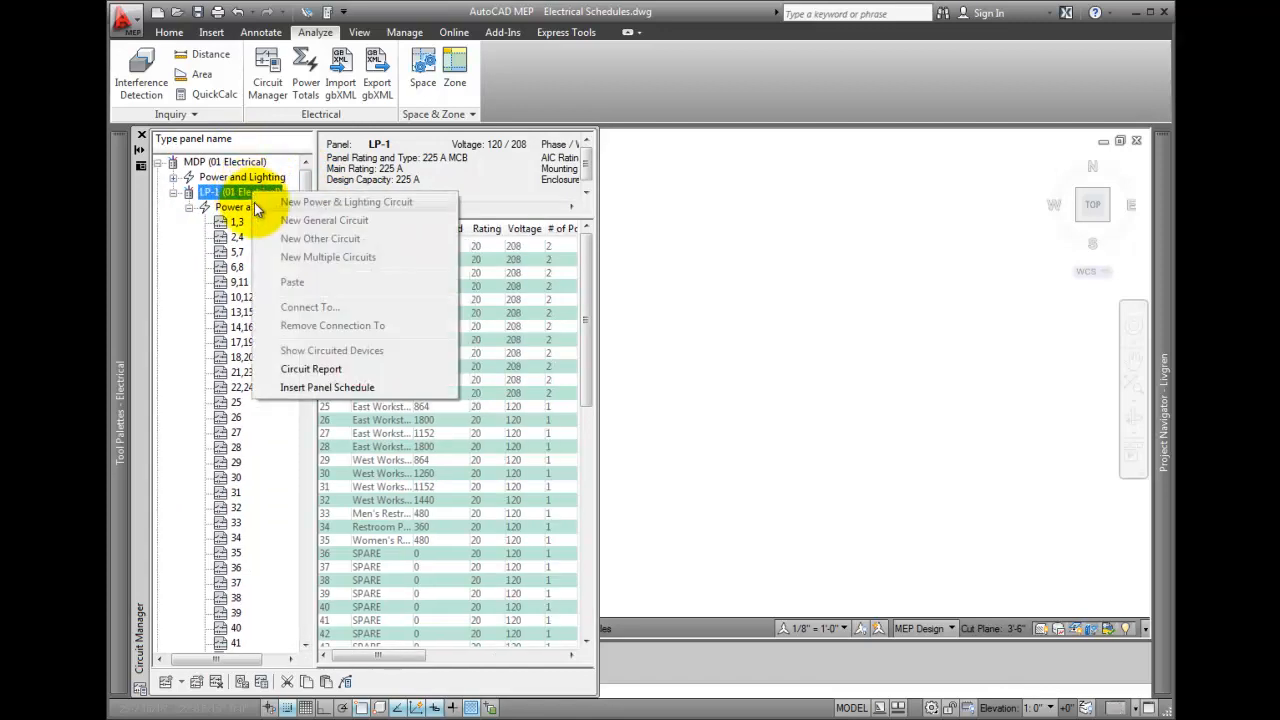
mouse_move(330, 387)
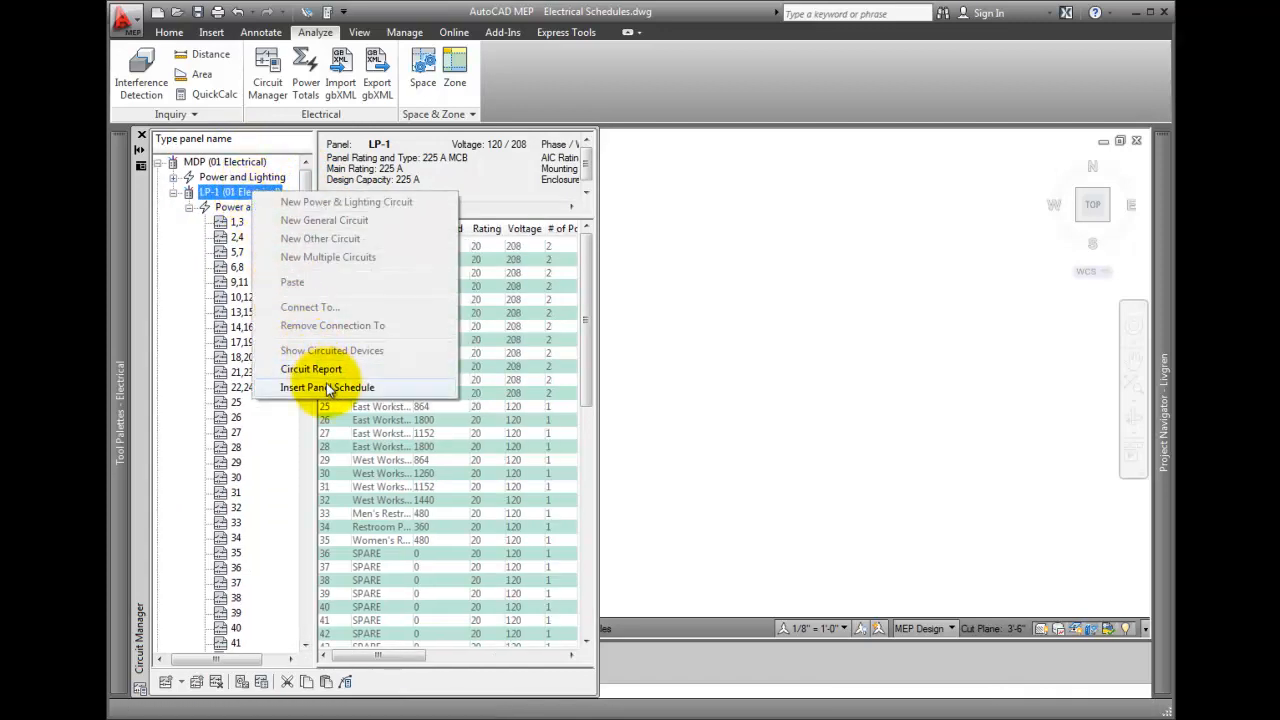
click(326, 387)
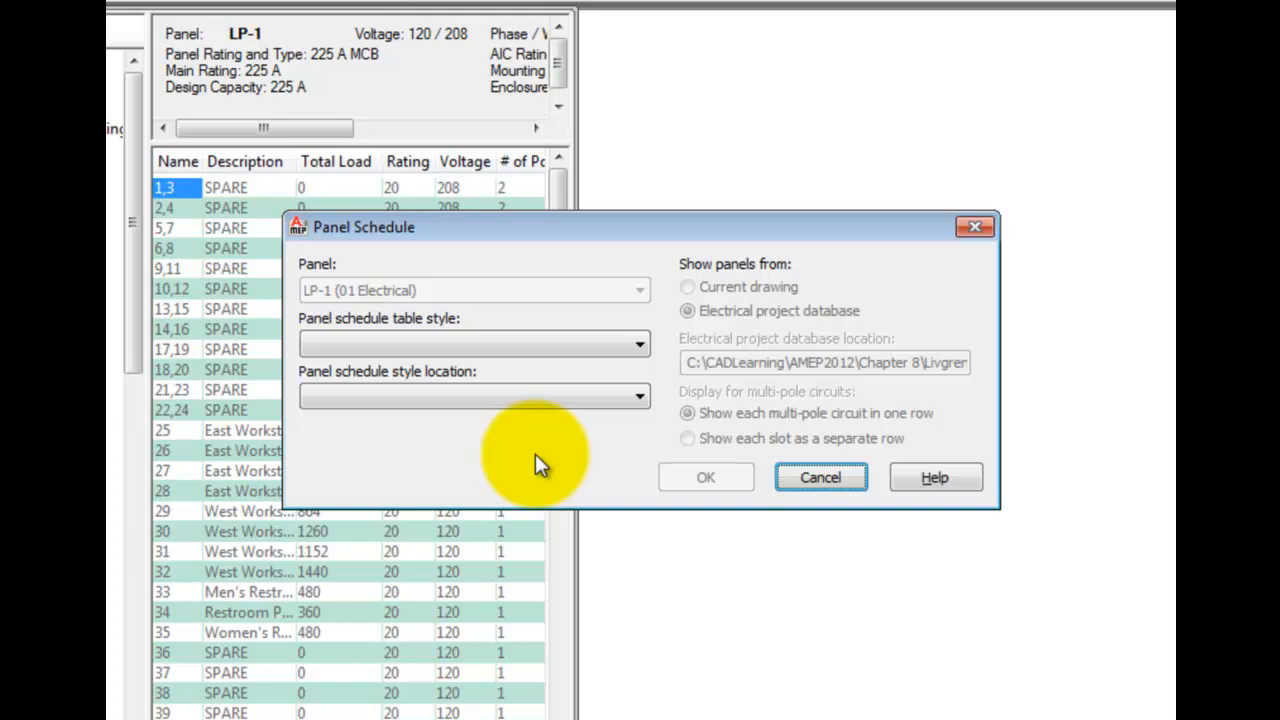
mouse_move(620, 453)
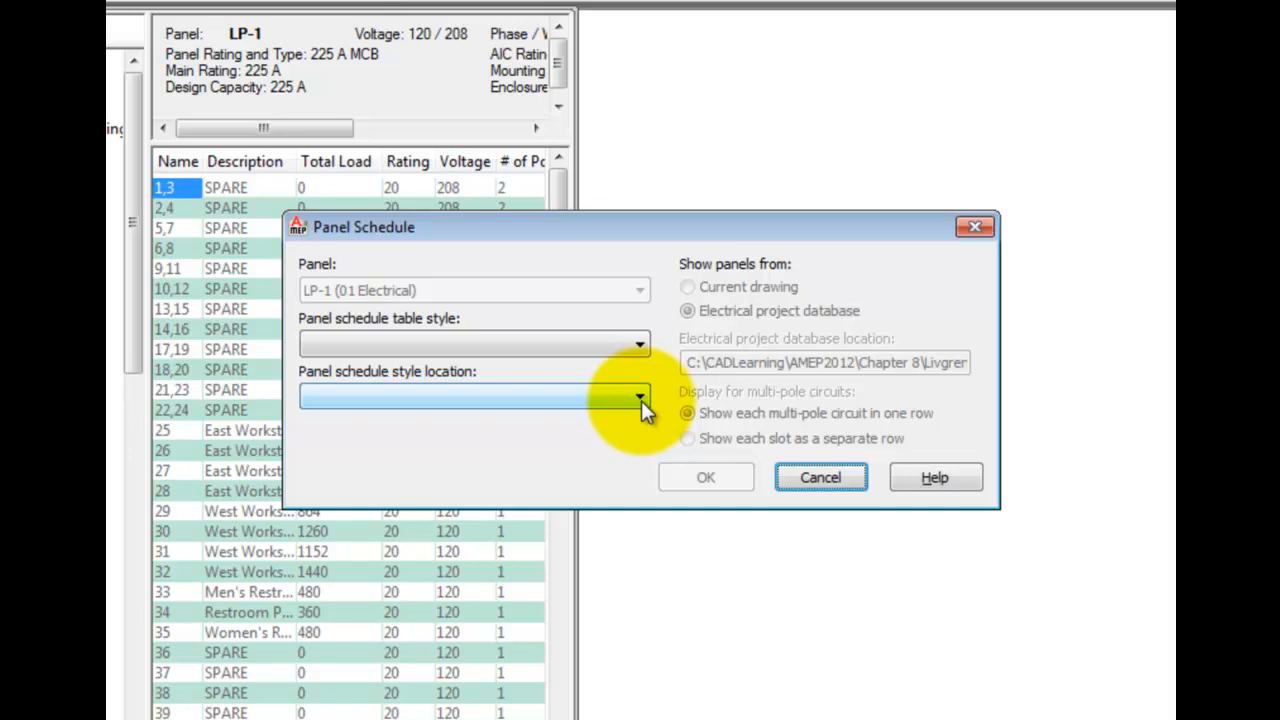
click(638, 397)
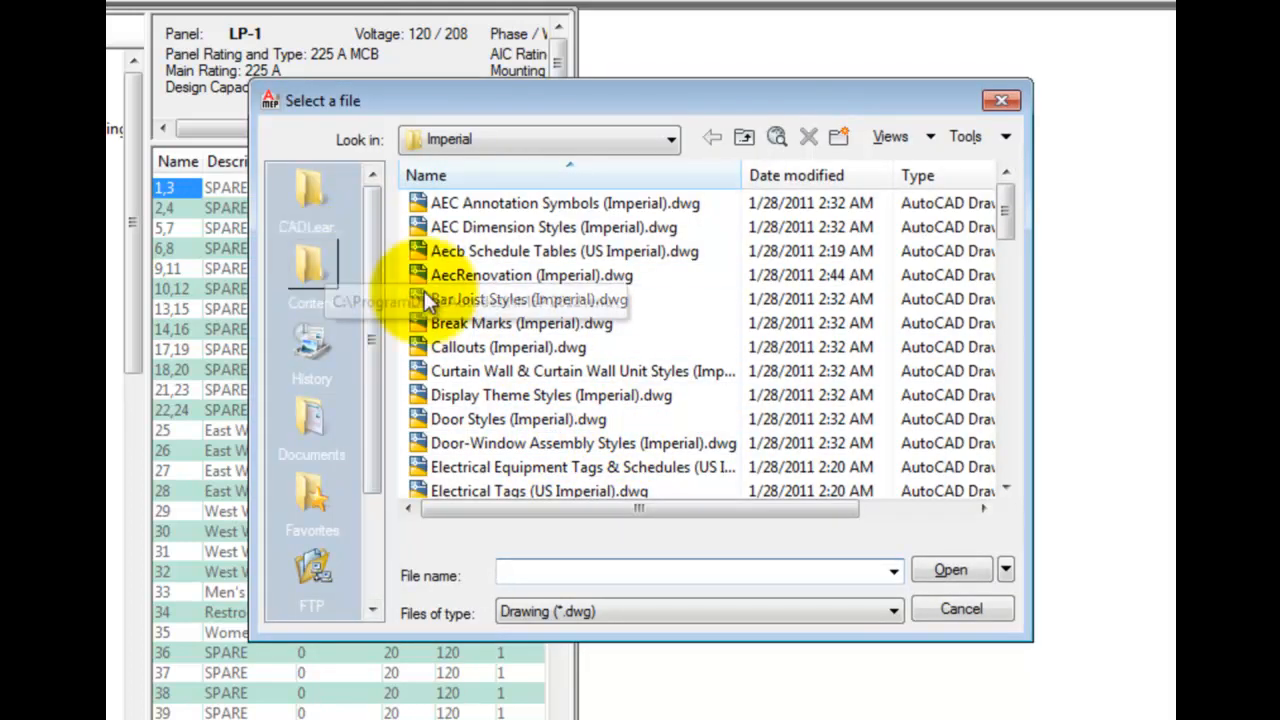
Step: Load Panel Schedule Table Styles (US Imperial).dwg from the Styles\Imperial folder
click(672, 139)
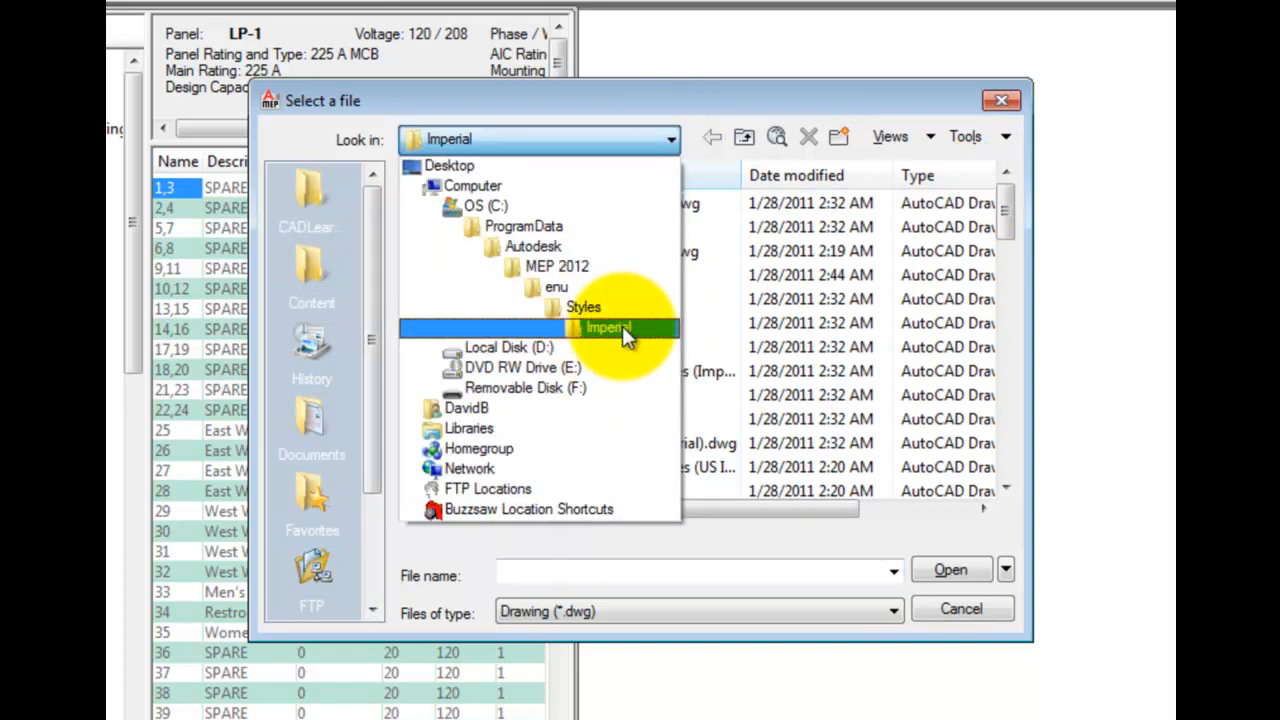
click(607, 328)
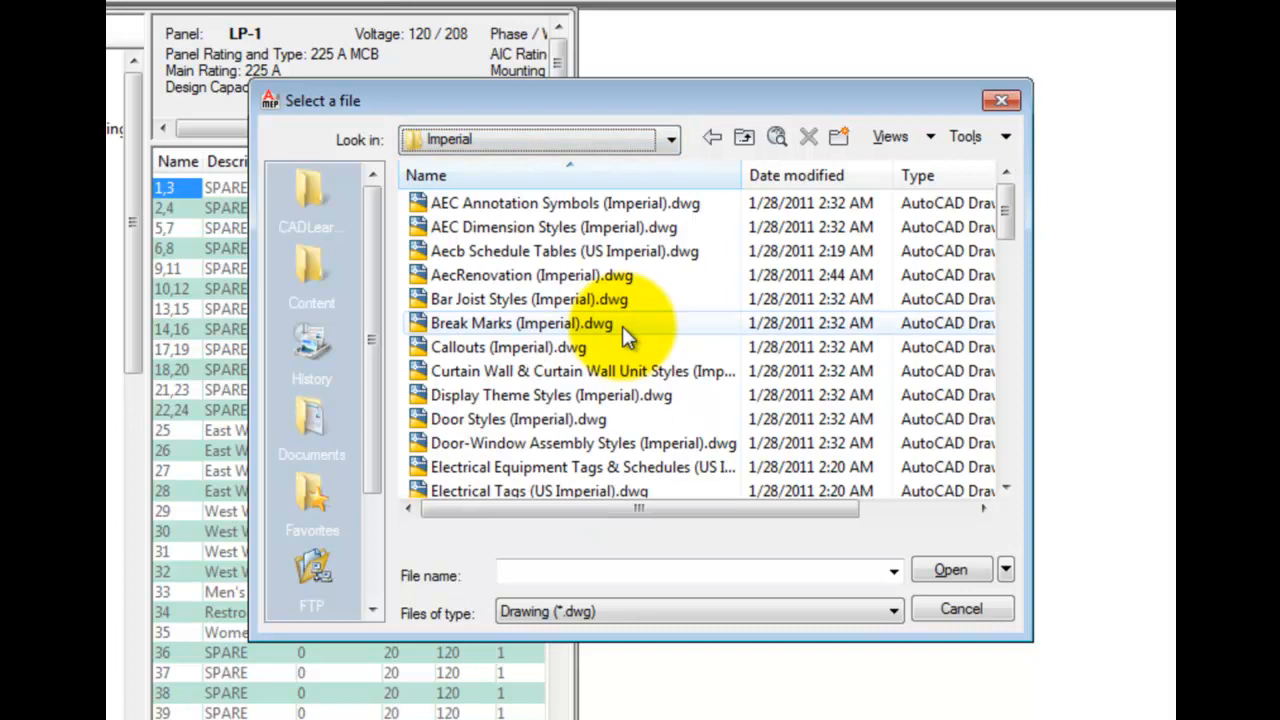
mouse_move(320, 270)
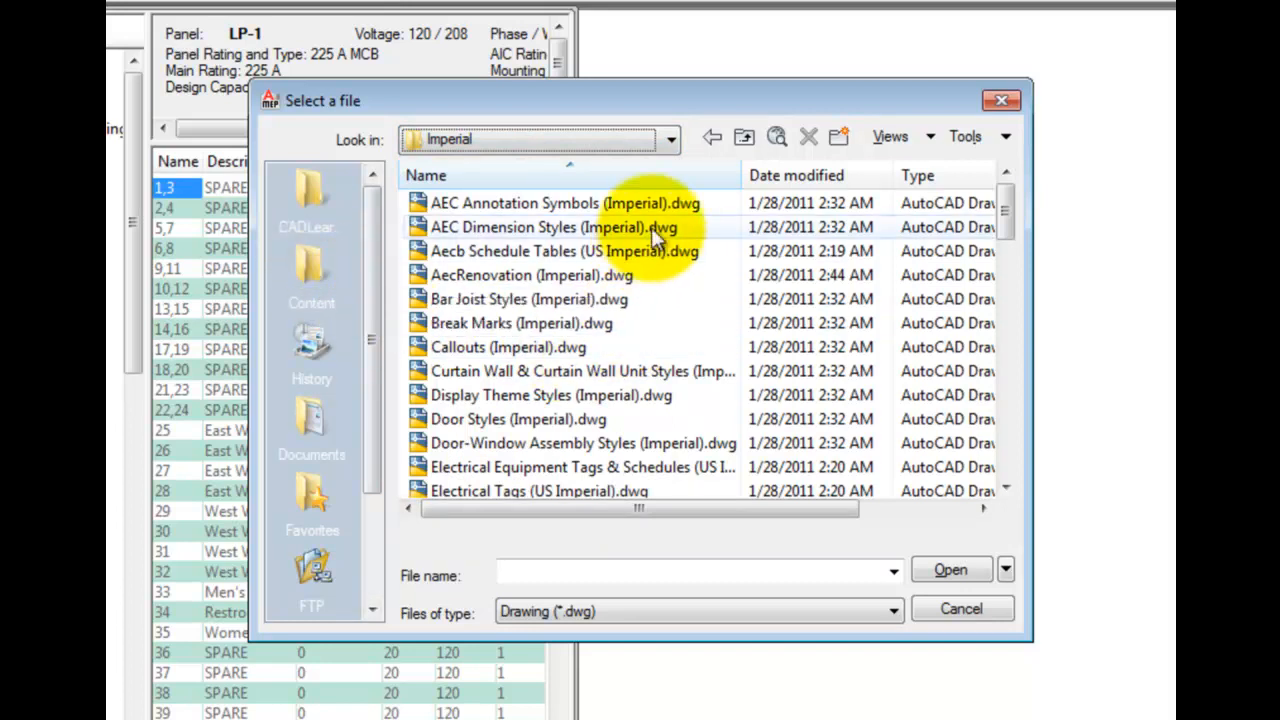
click(669, 139)
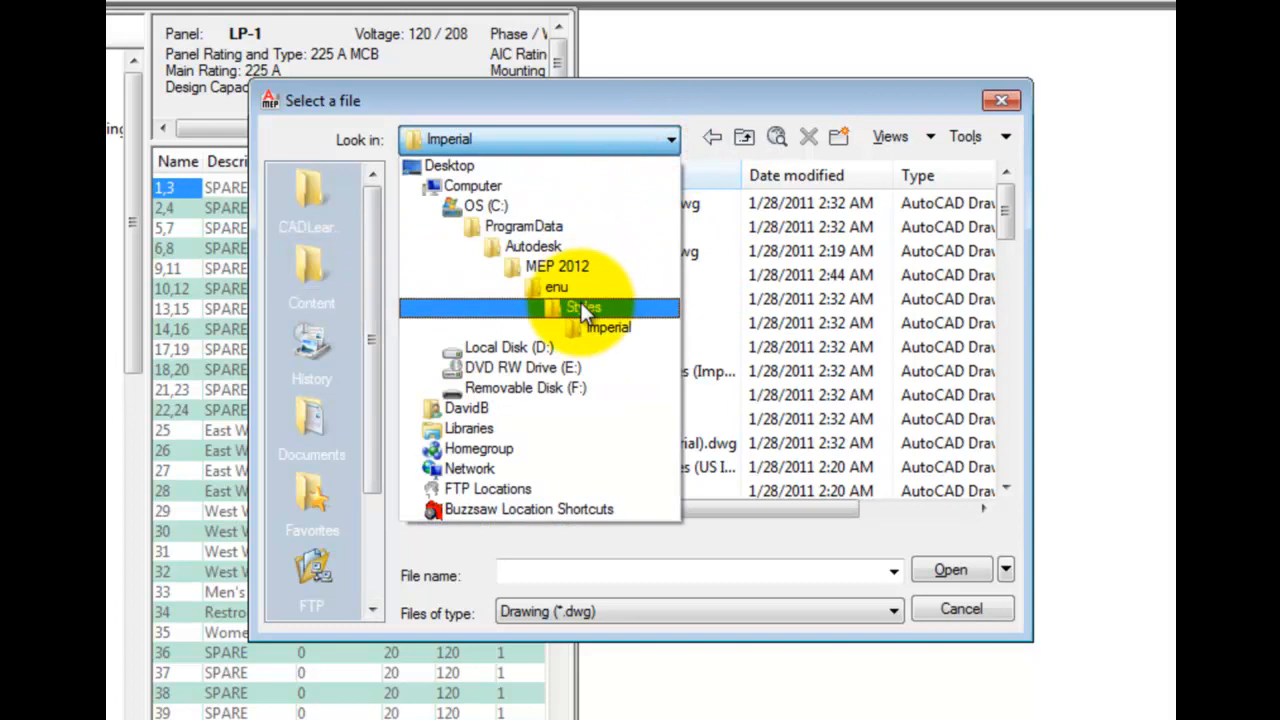
click(609, 328)
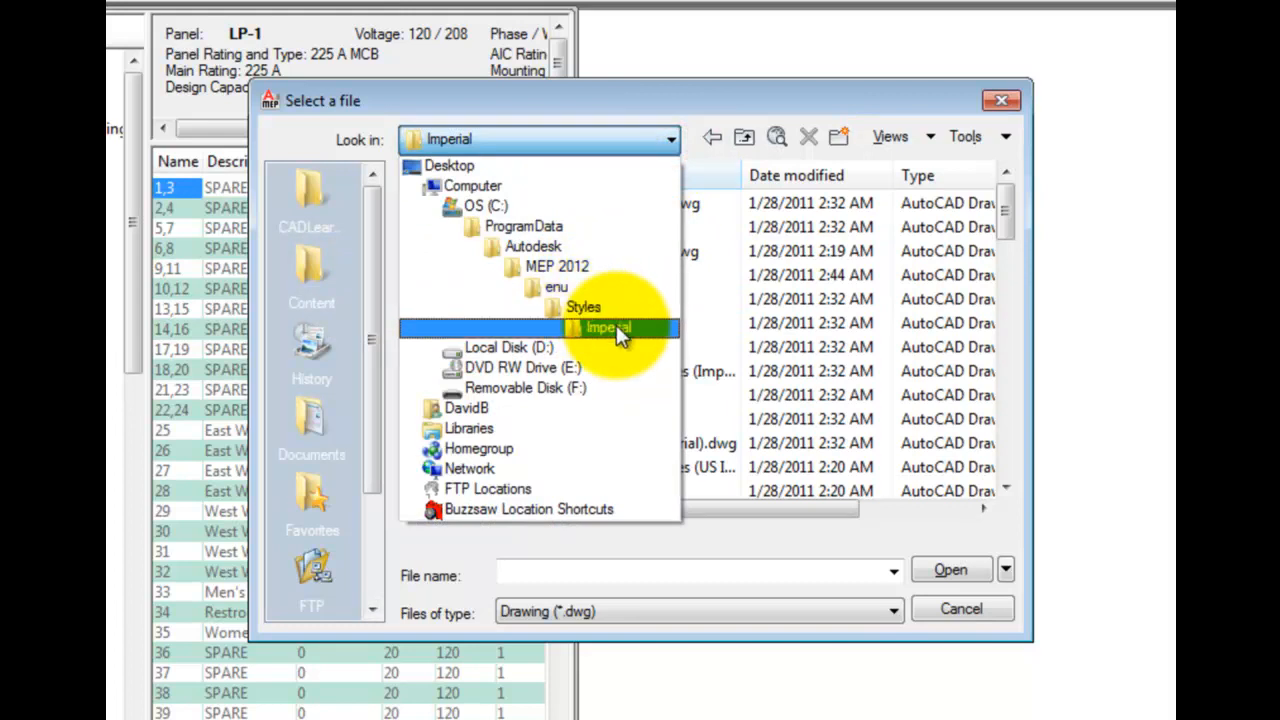
click(608, 328)
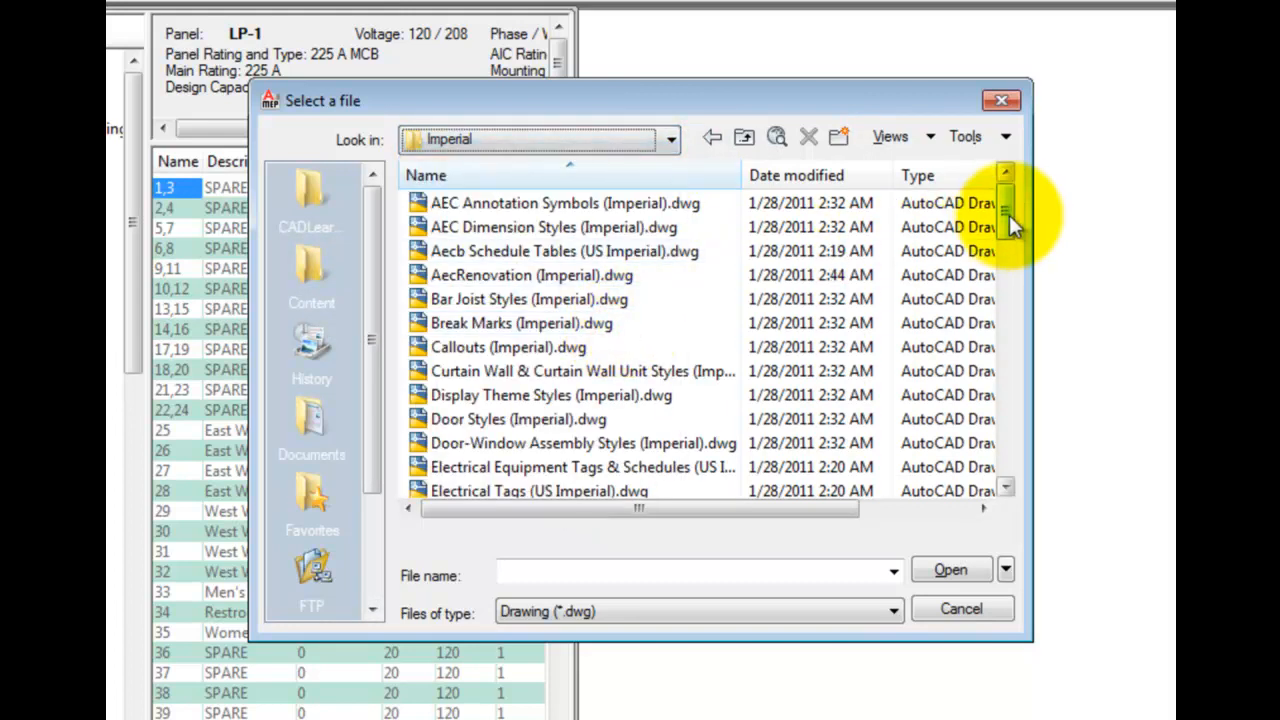
scroll(down, 3)
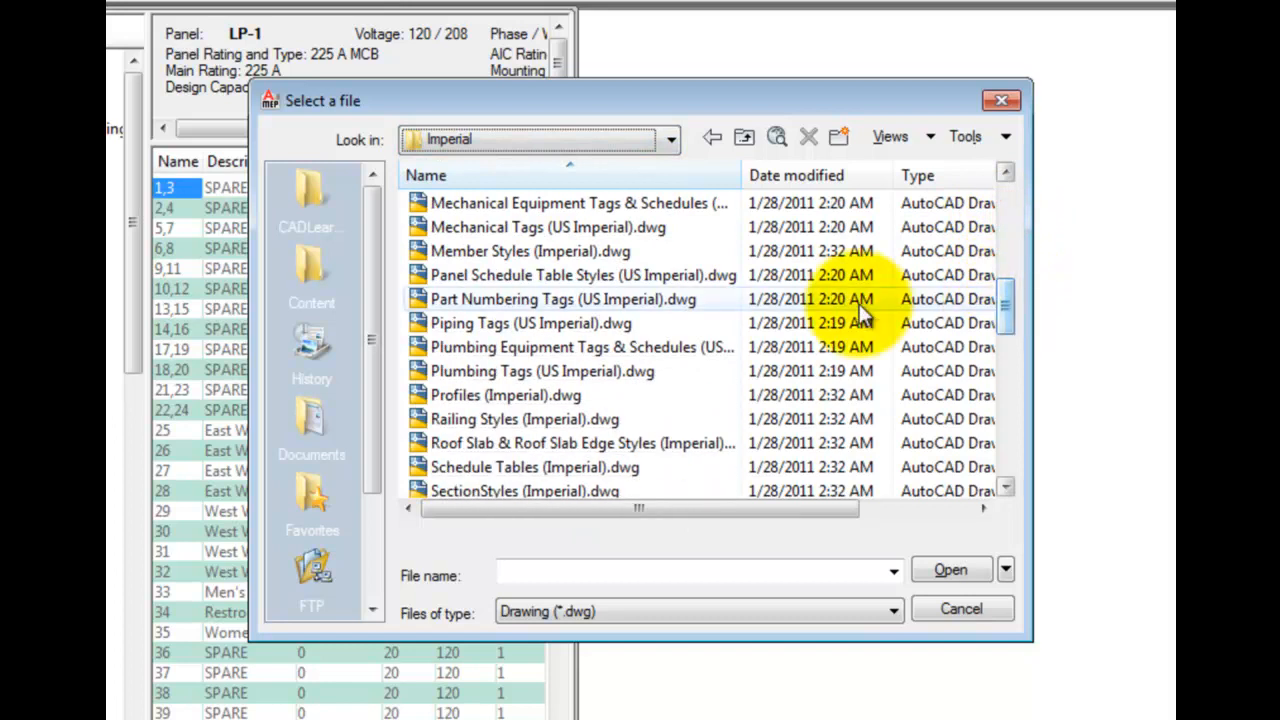
click(582, 274)
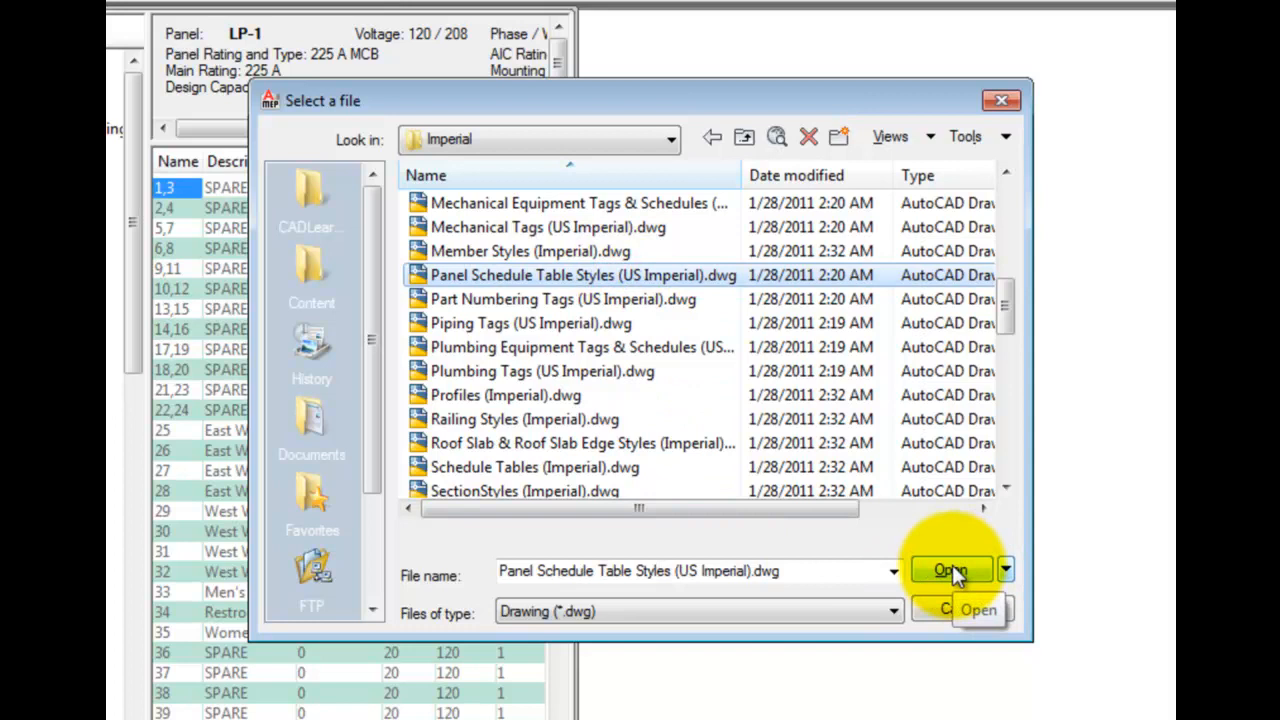
click(951, 569)
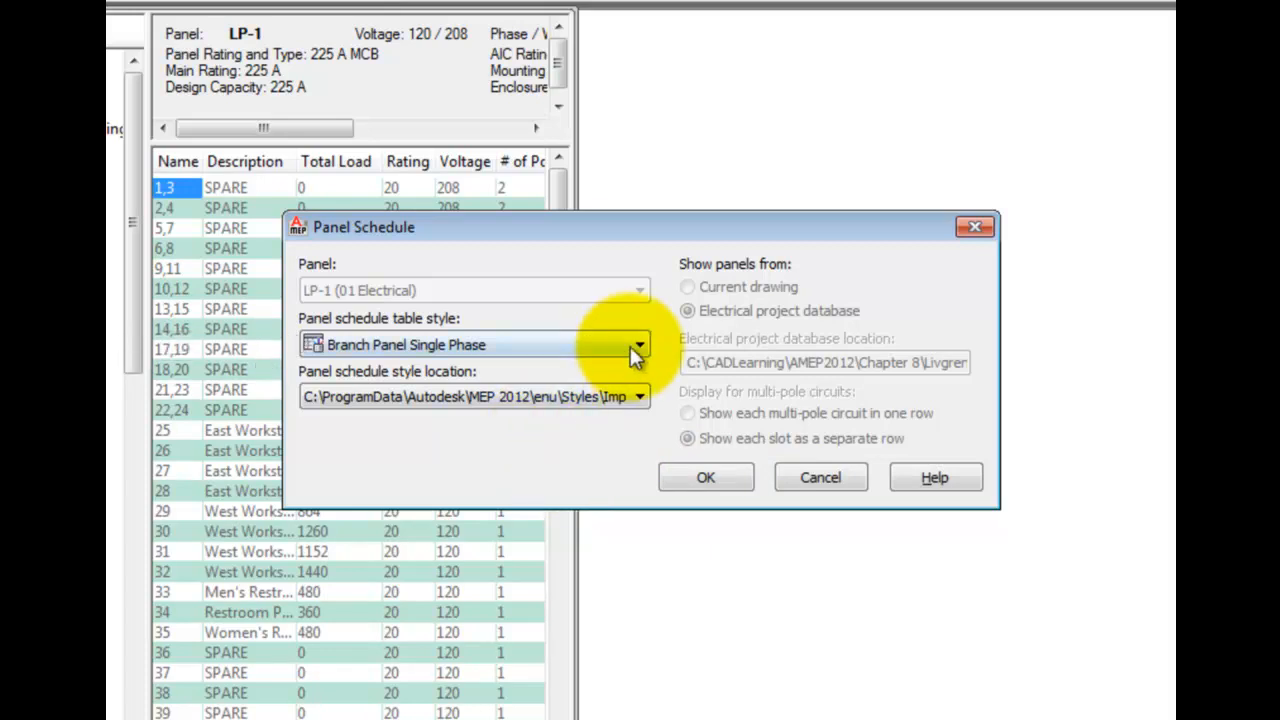
Step: Choose the Branch Panel Single Phase table style for LP-1 and accept the dialog
click(638, 344)
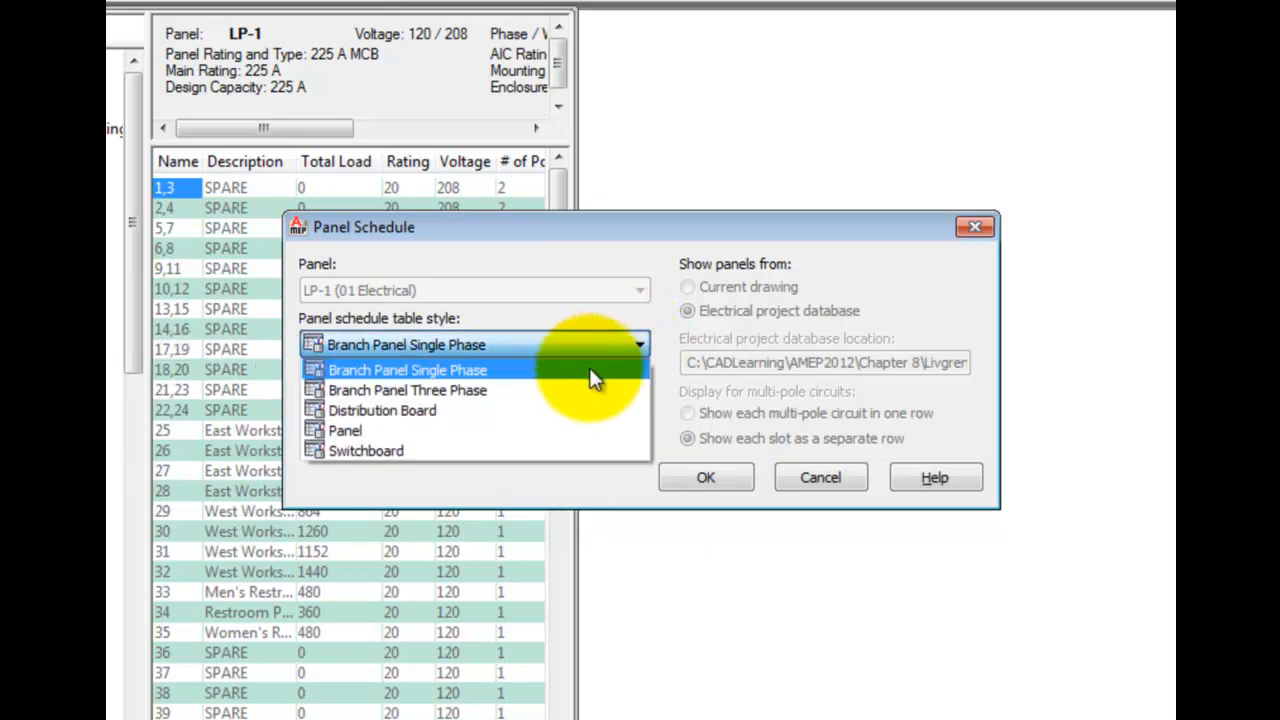
click(407, 369)
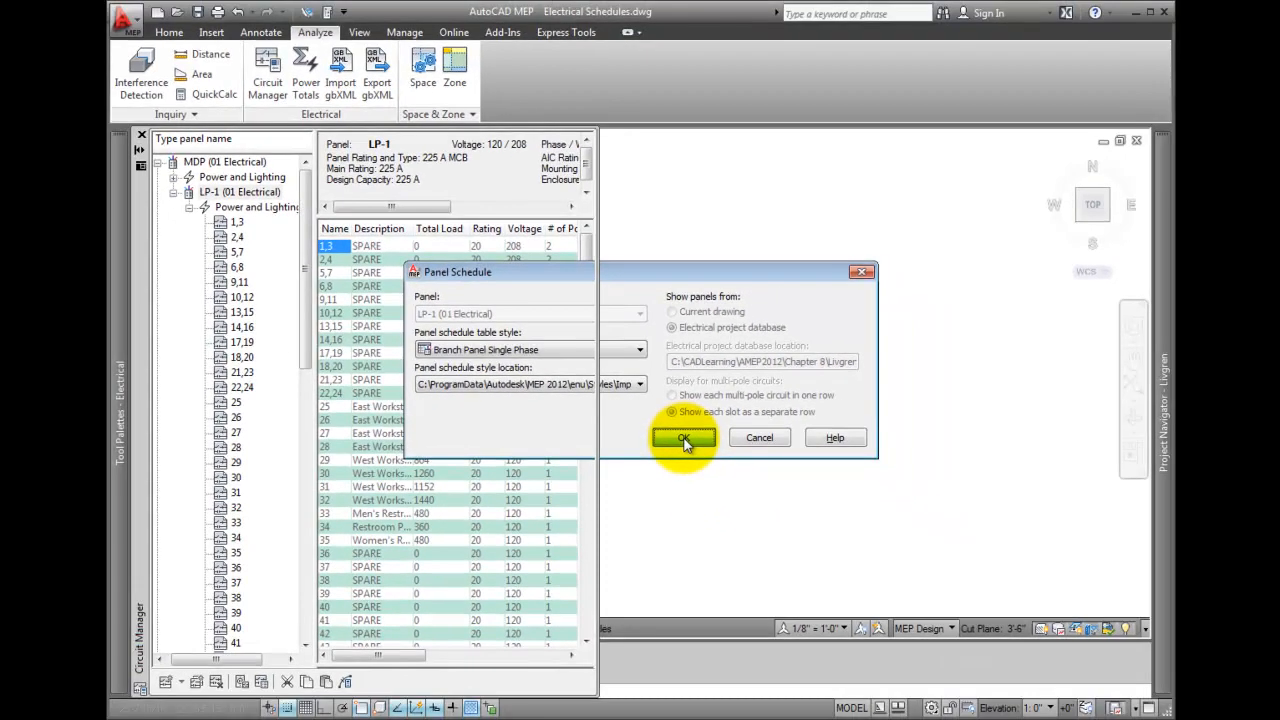
click(684, 438)
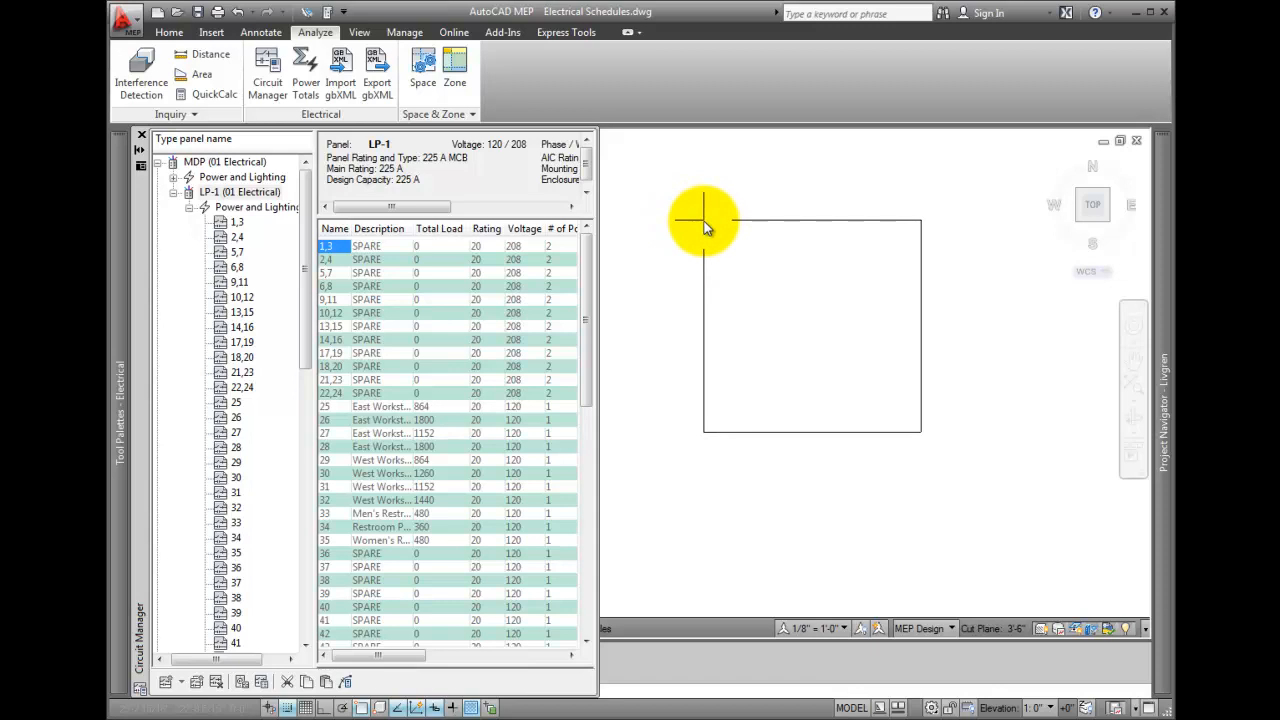
Step: Place the LP-1 Branch Panel Single Phase schedule table in the drawing
click(705, 222)
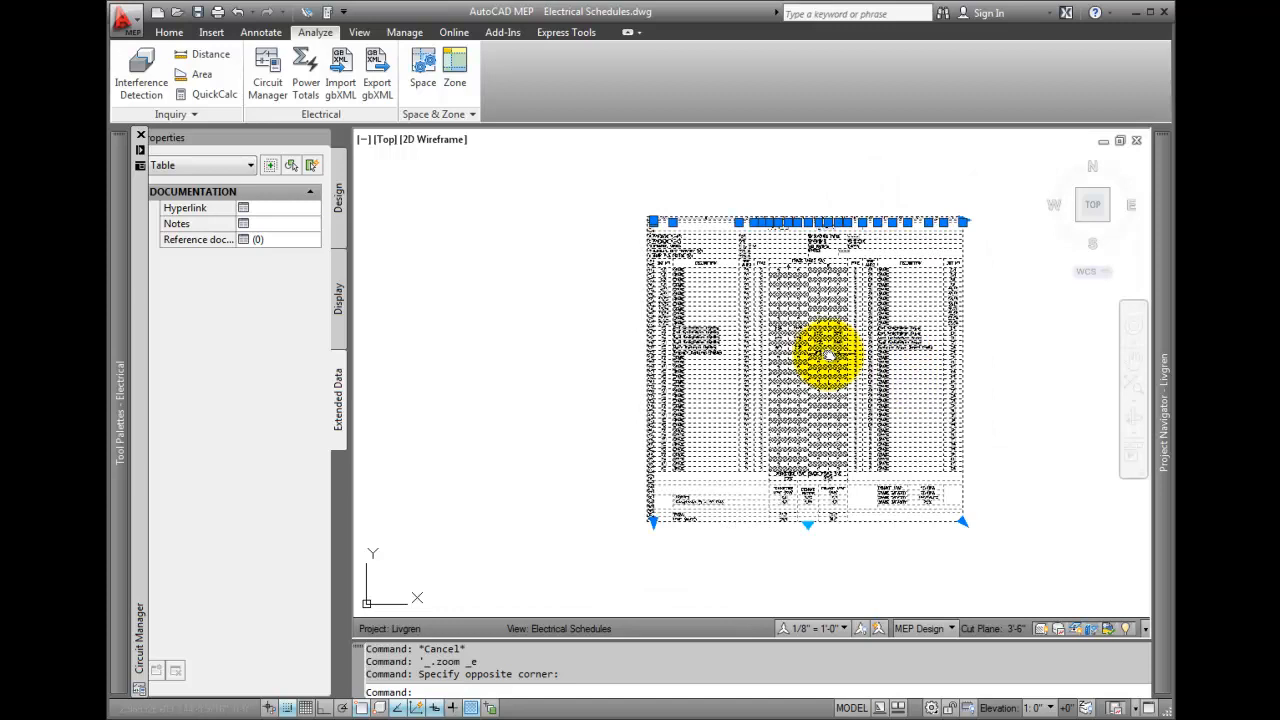
right_click(830, 355)
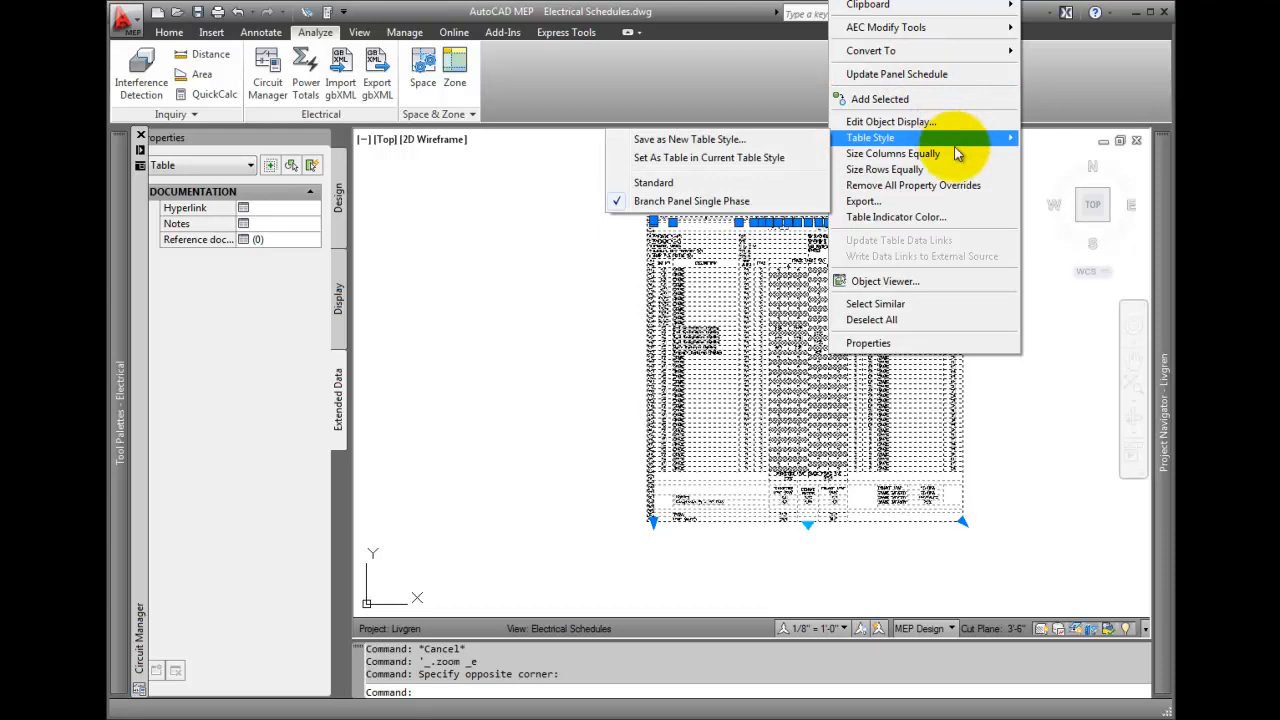
mouse_move(955, 169)
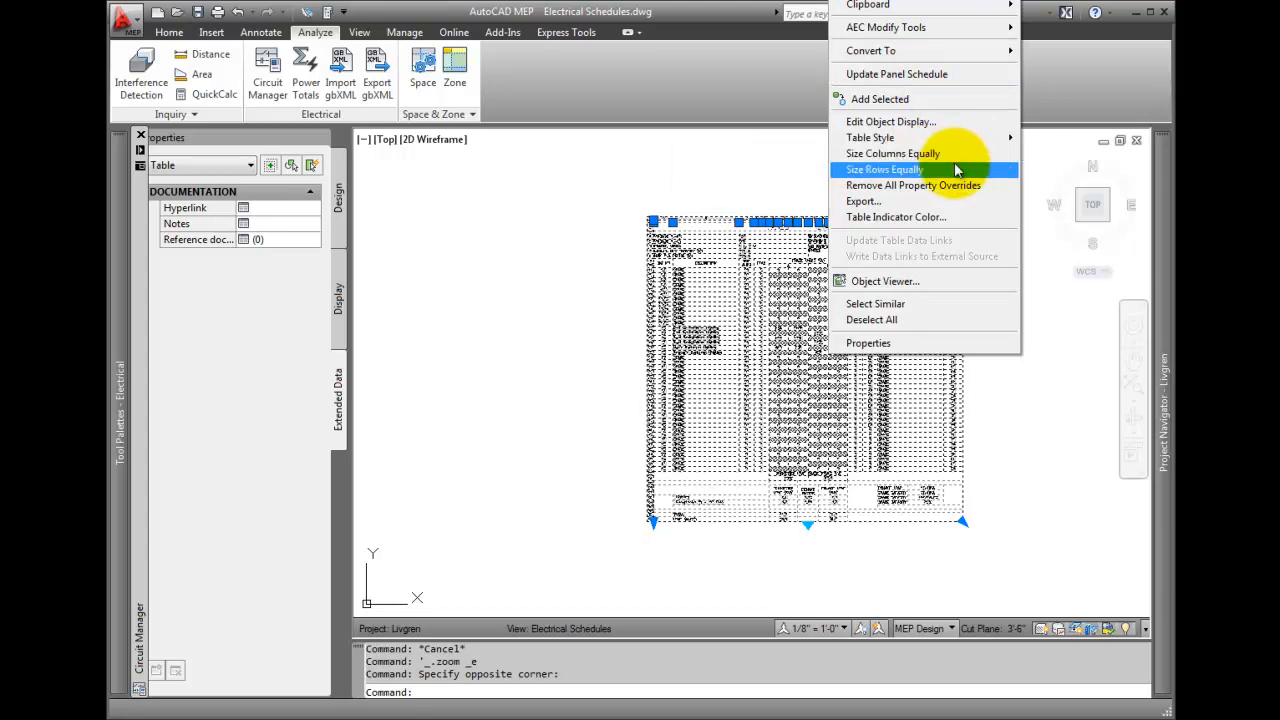
mouse_move(960, 205)
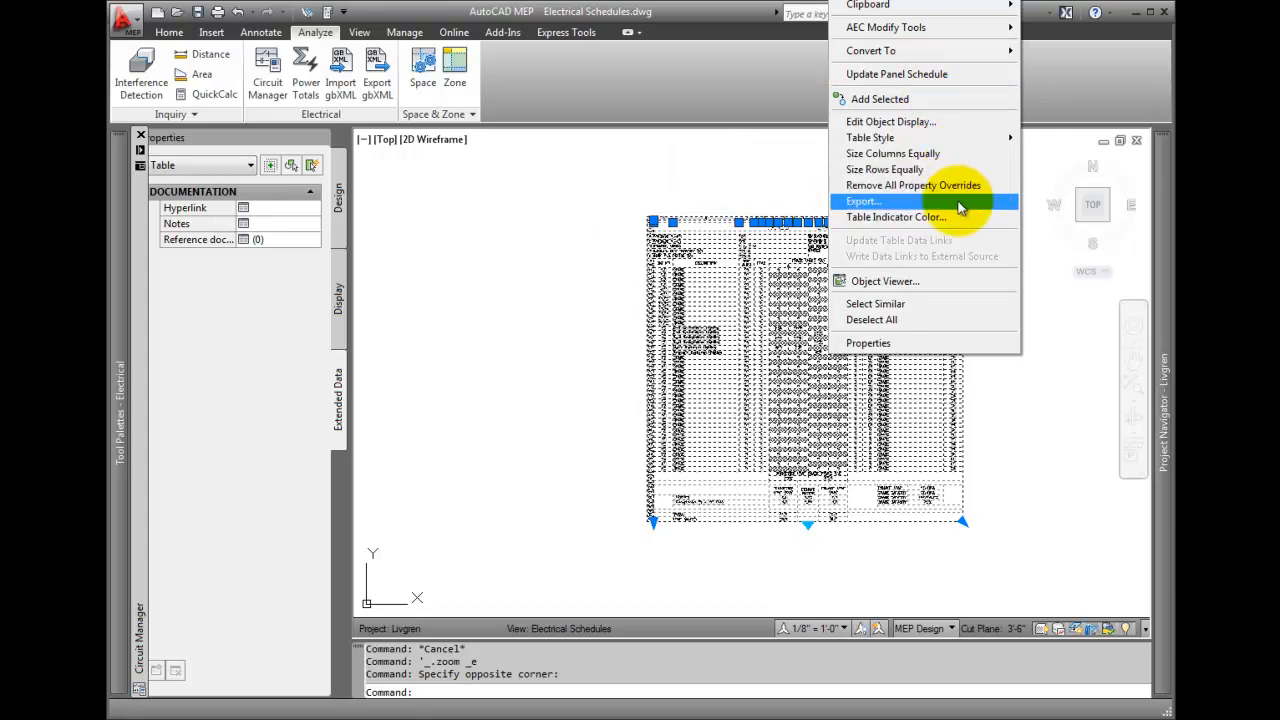
mouse_move(750, 170)
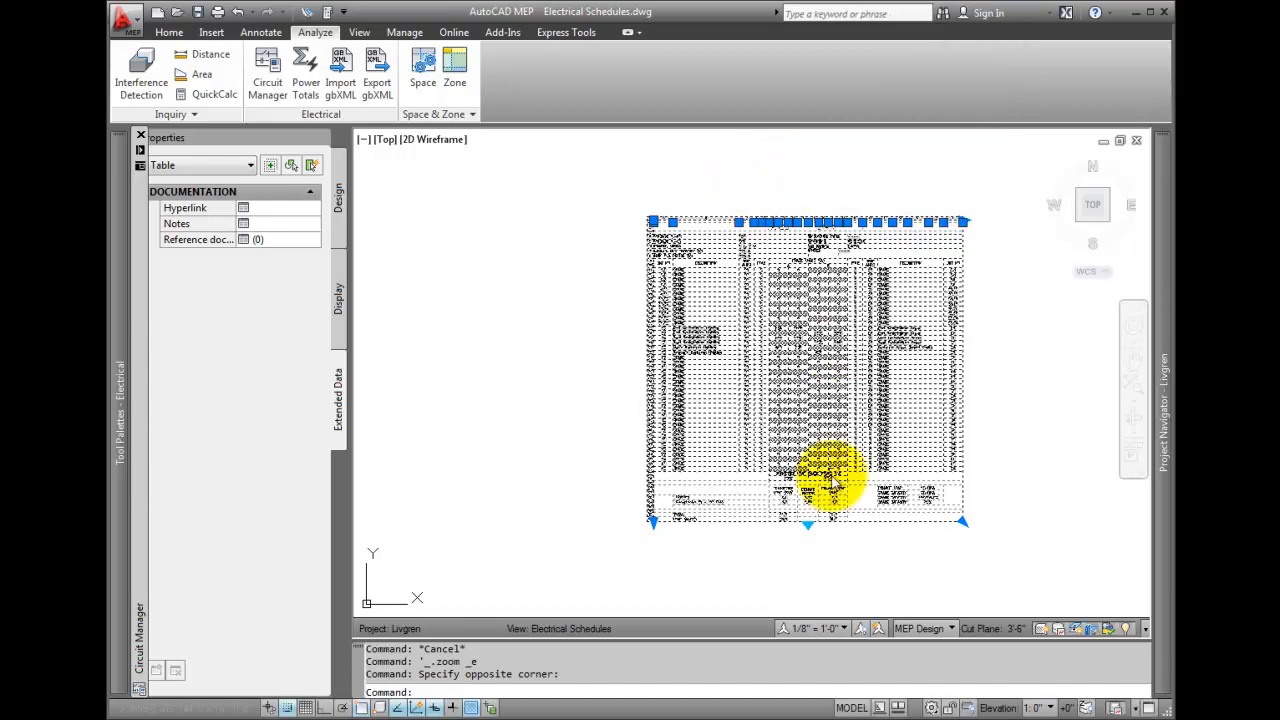
mouse_move(810, 530)
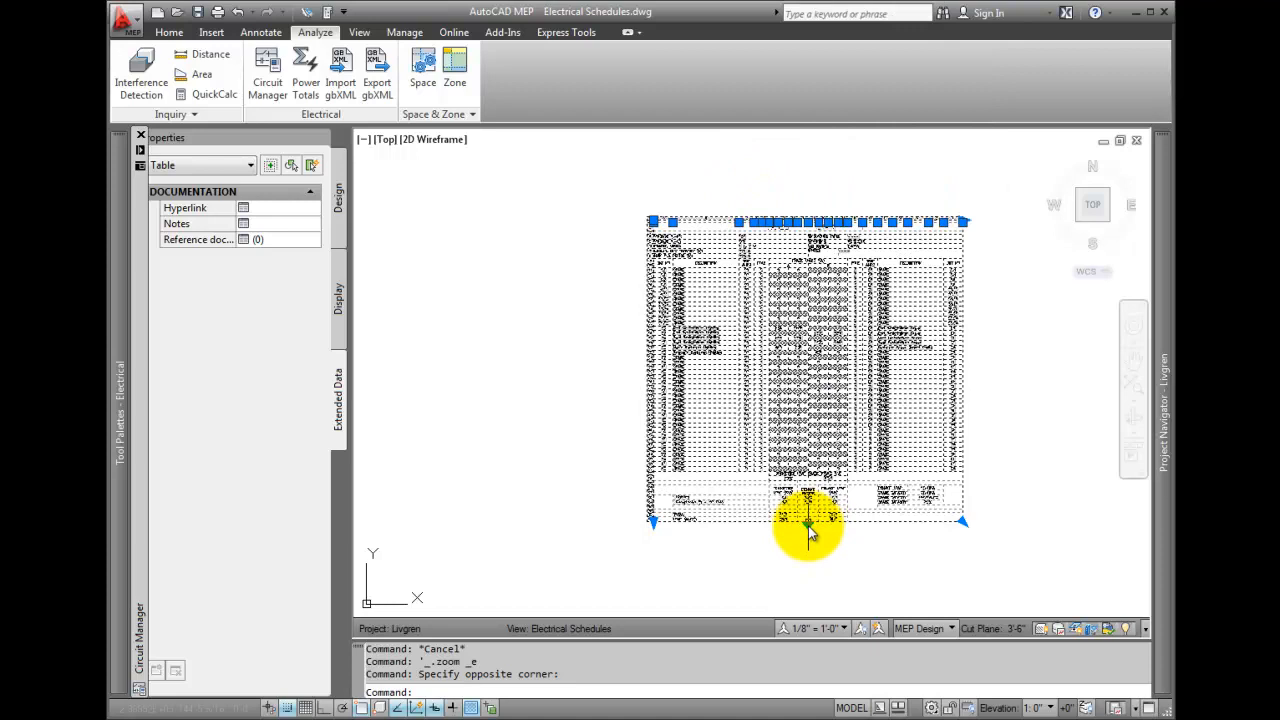
mouse_move(810, 405)
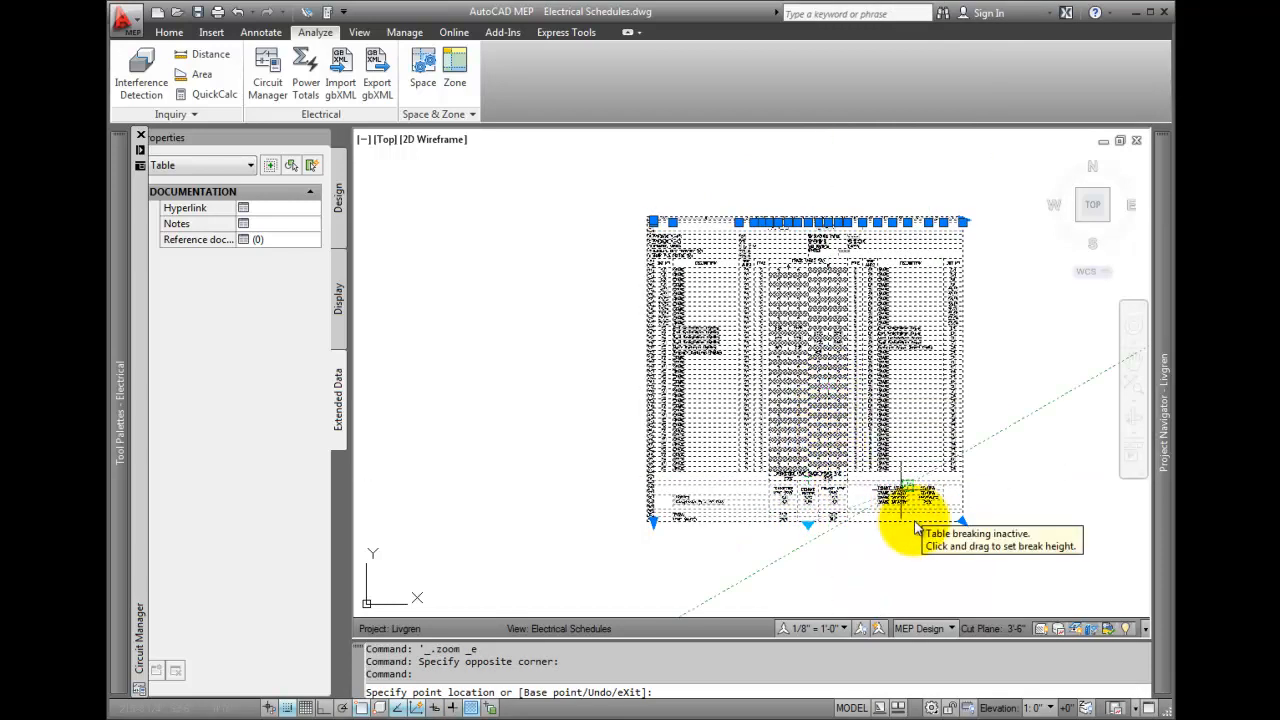
mouse_move(860, 500)
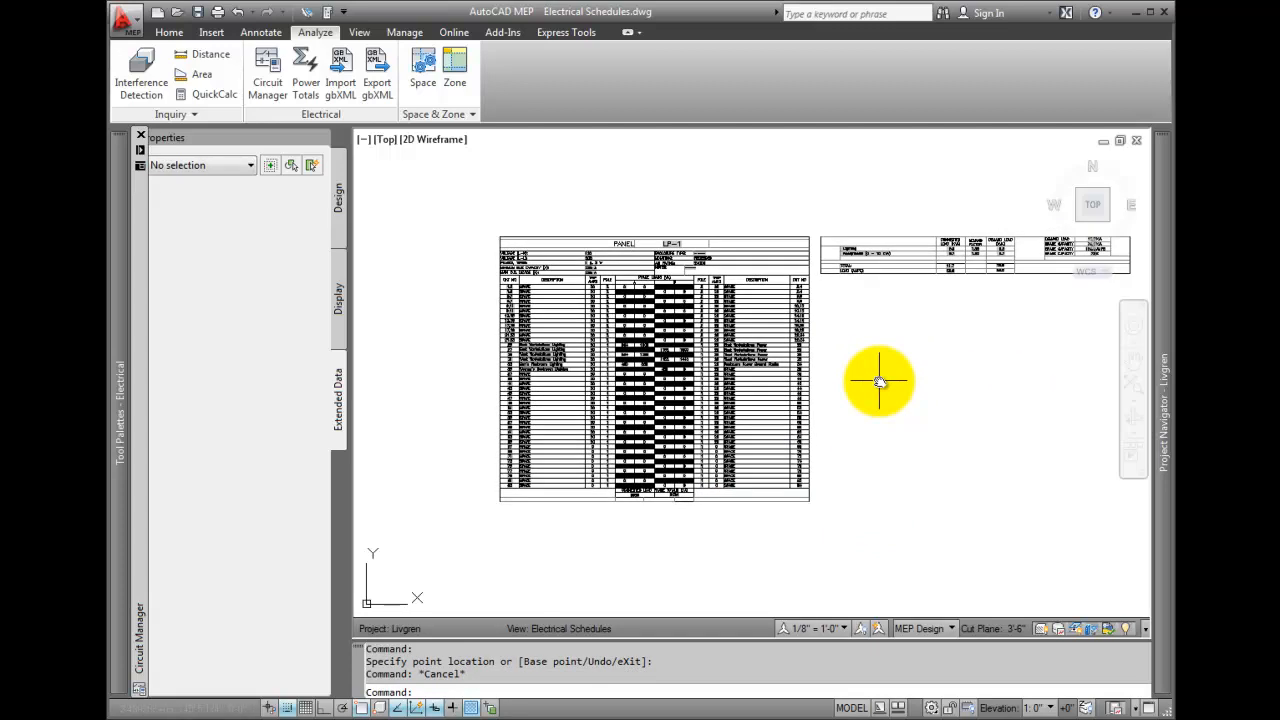
mouse_move(705, 135)
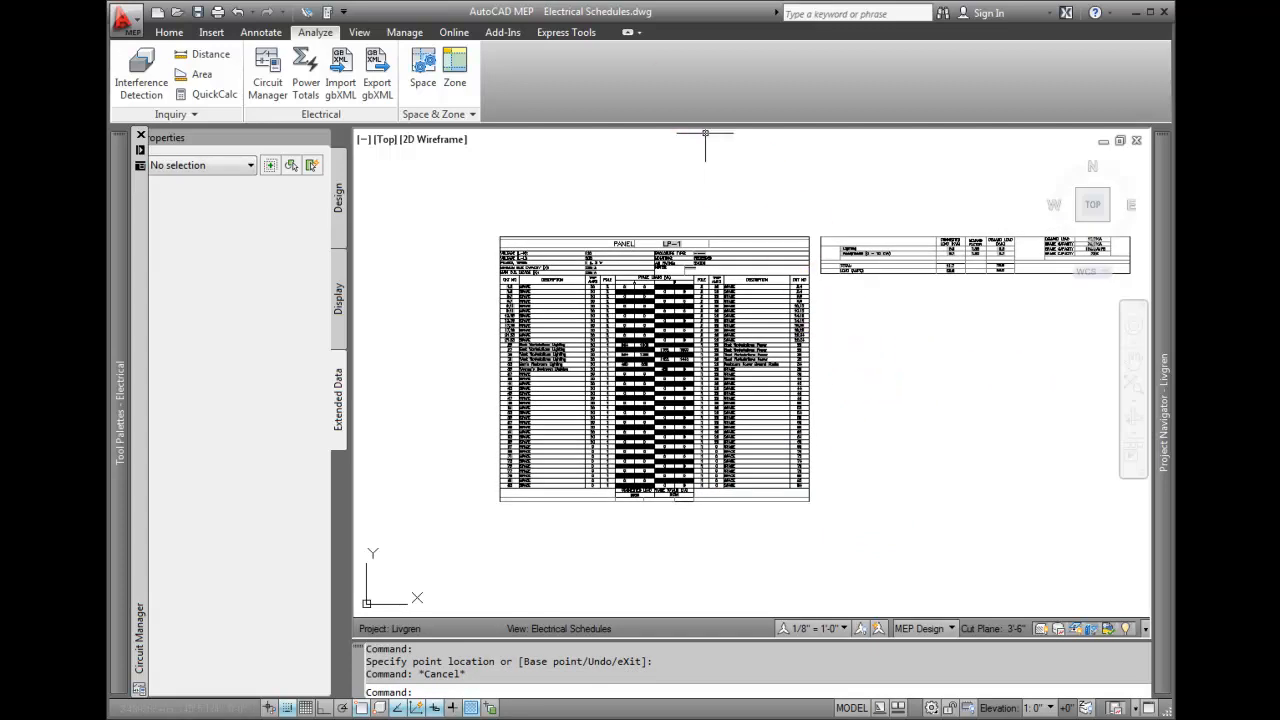